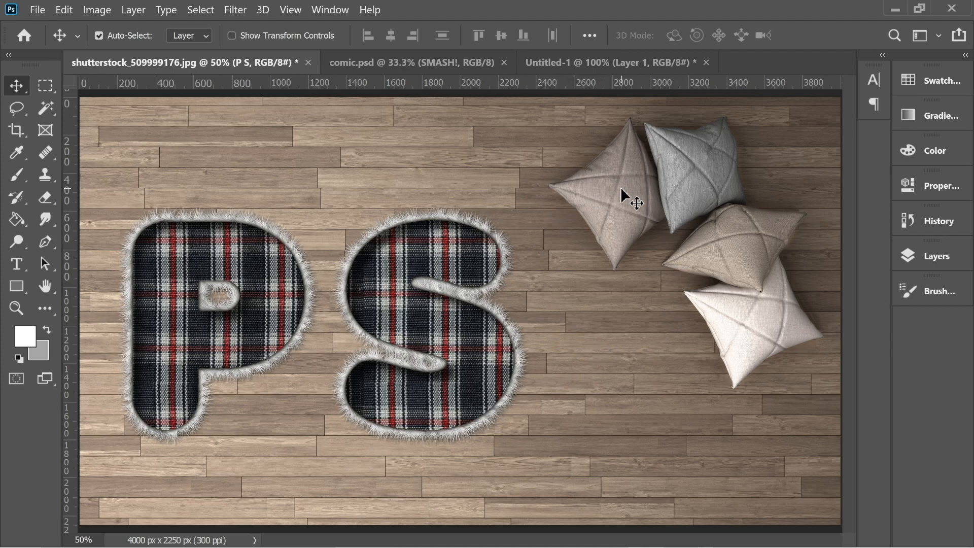
Bring up the Downloads folder holding the wood and plaid texture images.
left_click(939, 256)
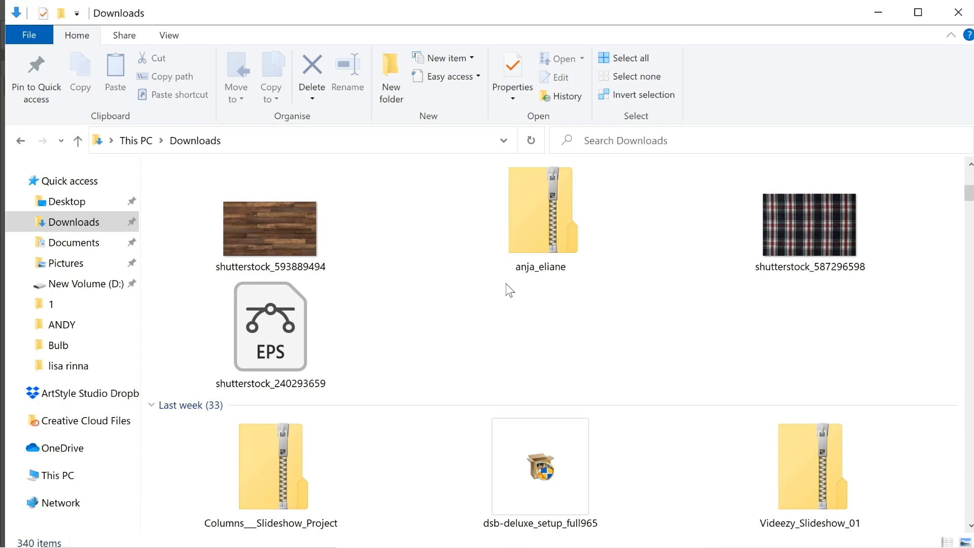
Open the plaid image shutterstock_587296598 in Adobe Photoshop 2020 via Open with.
left_click(809, 225)
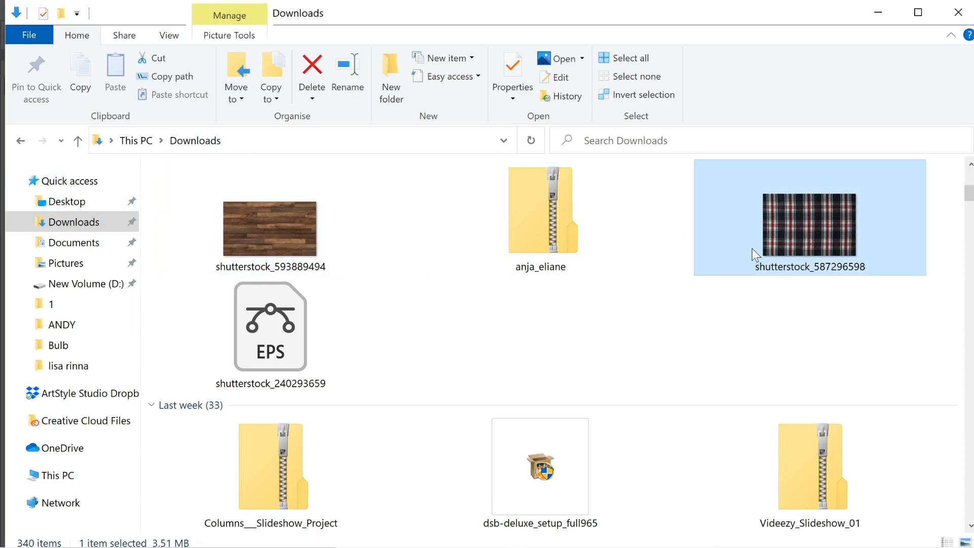
right_click(807, 225)
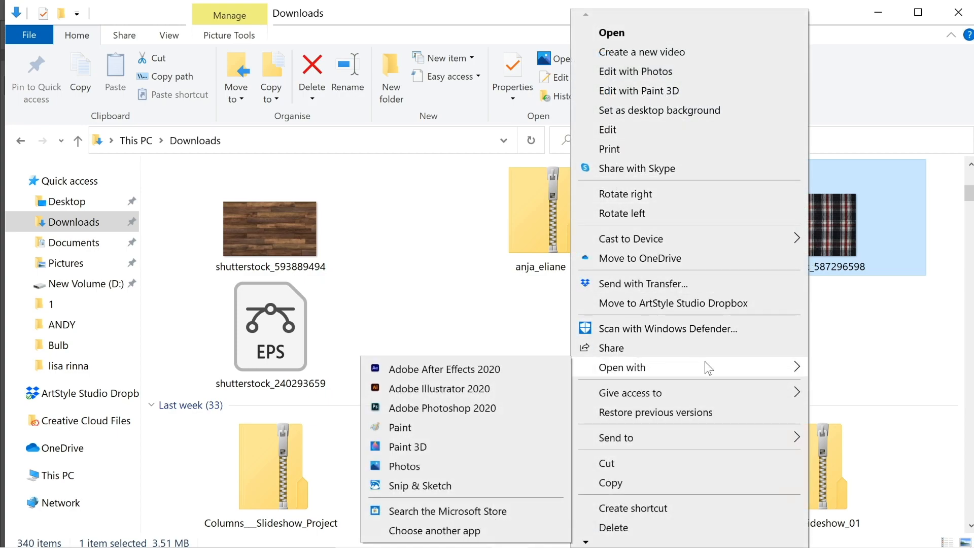
left_click(442, 407)
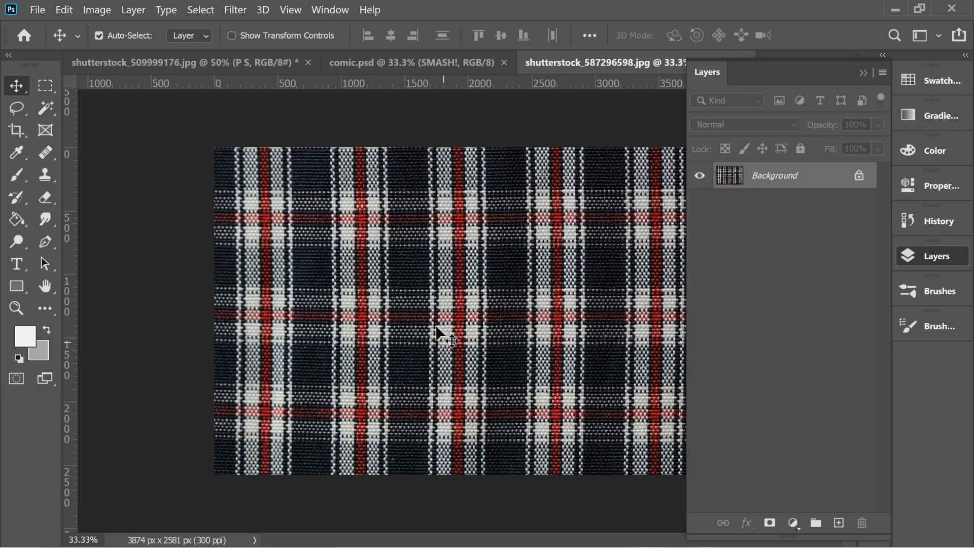
mouse_move(301, 218)
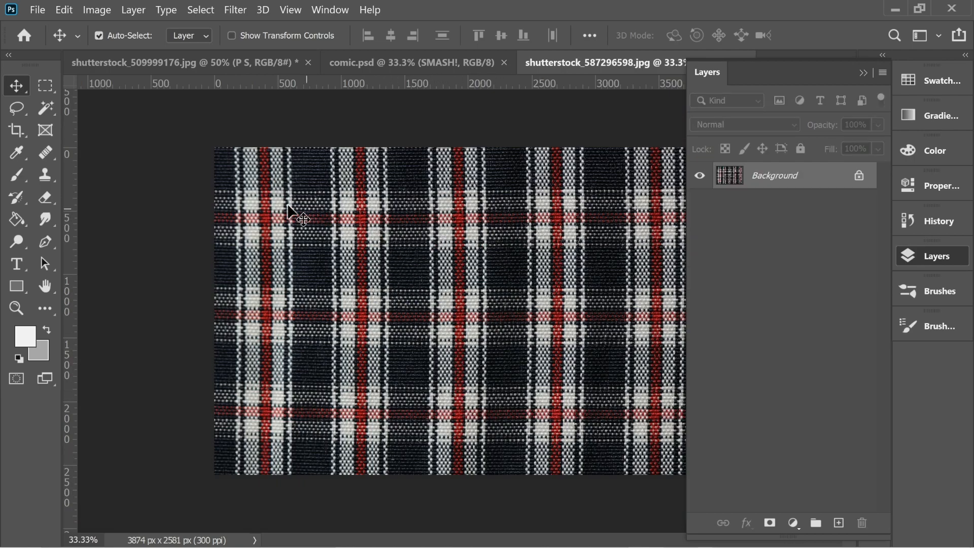
Define the plaid fabric image as a new pattern named Pattern5.
left_click(63, 9)
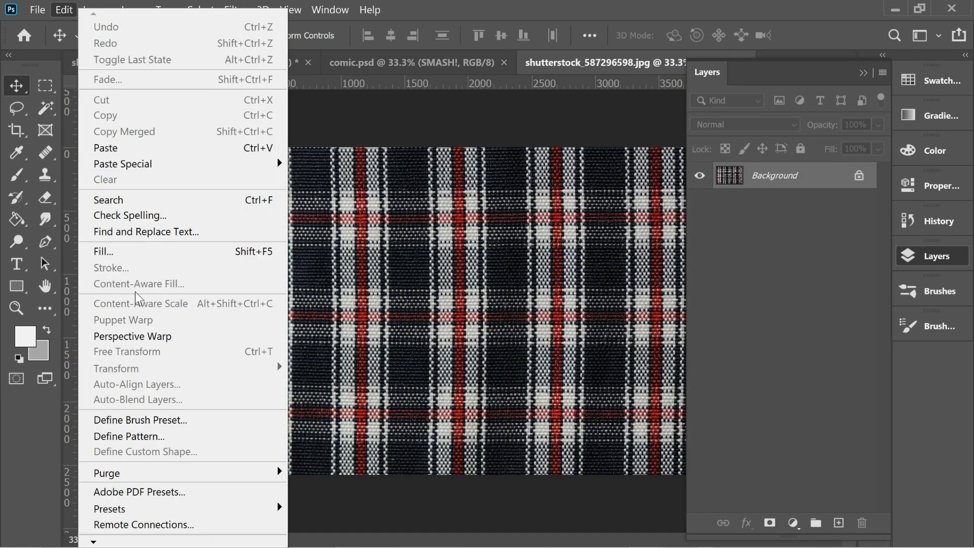
left_click(129, 436)
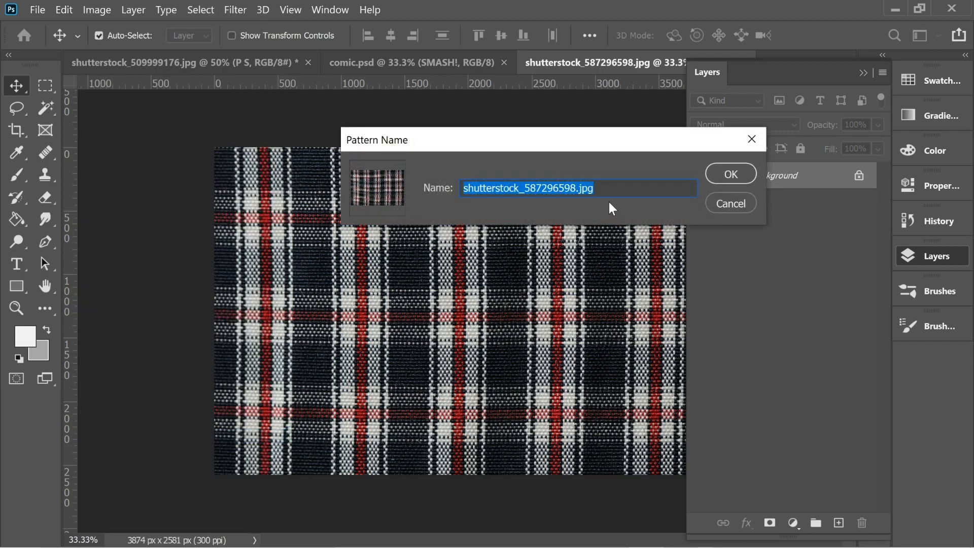
type("Pattern")
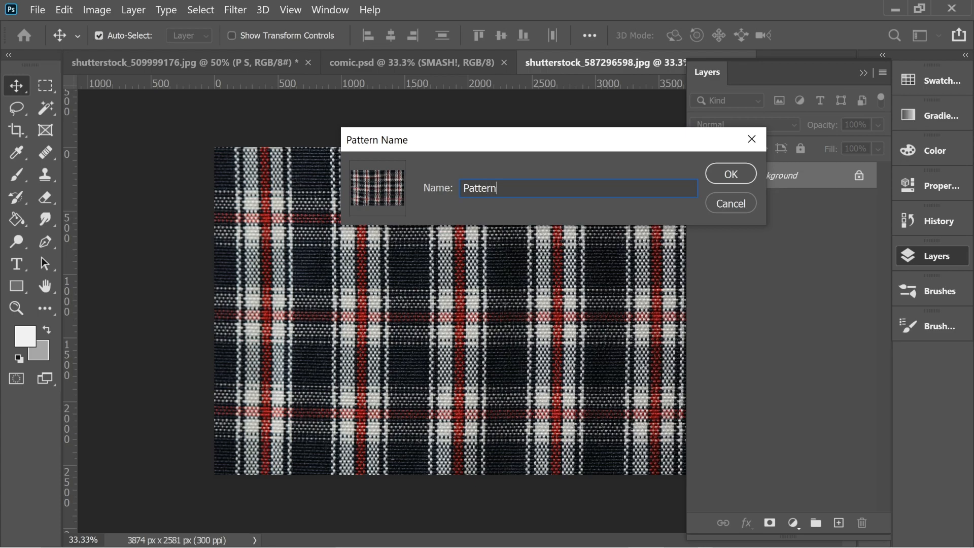
type("5")
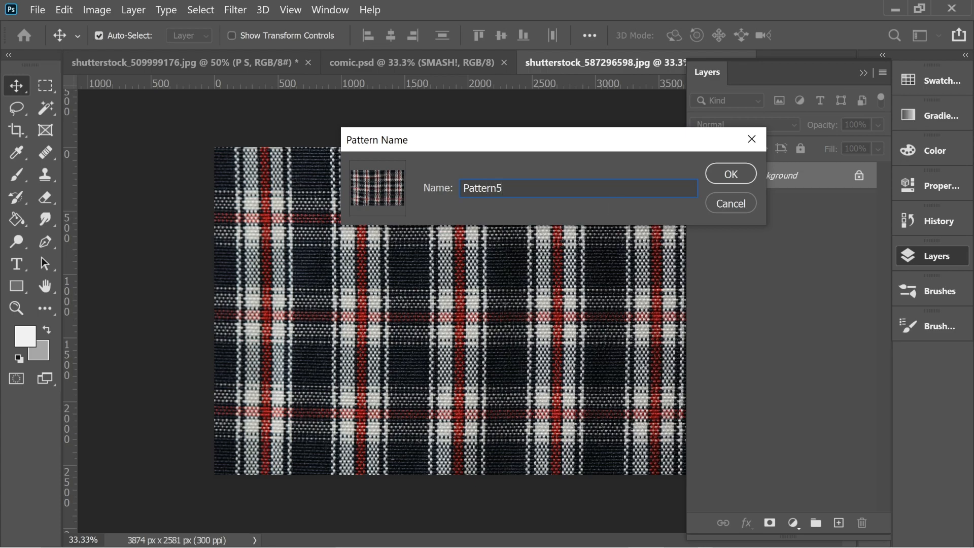
left_click(729, 174)
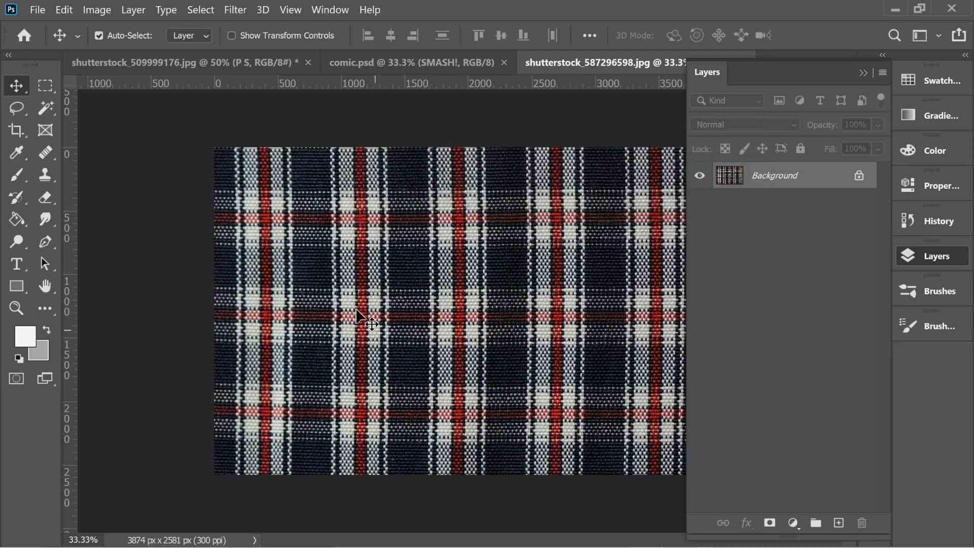
mouse_move(466, 304)
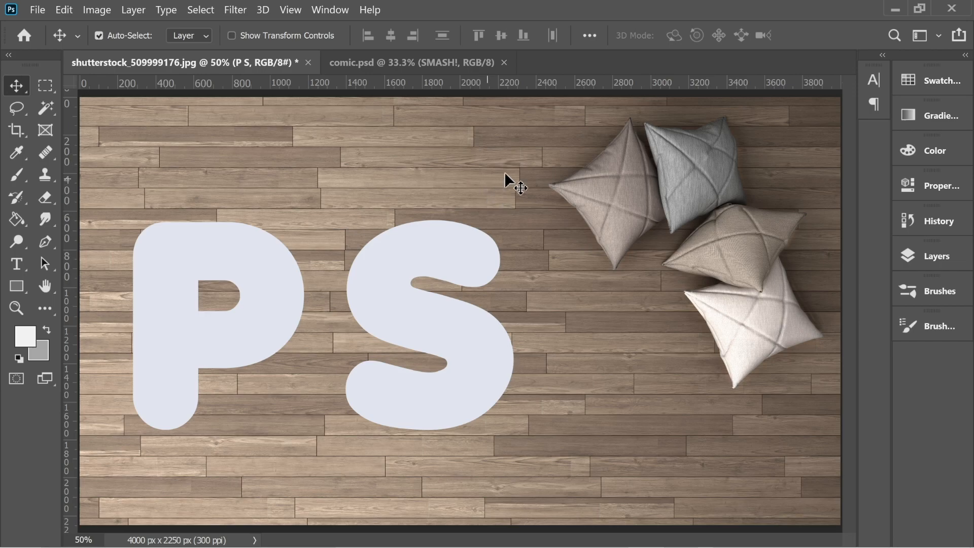
mouse_move(939, 255)
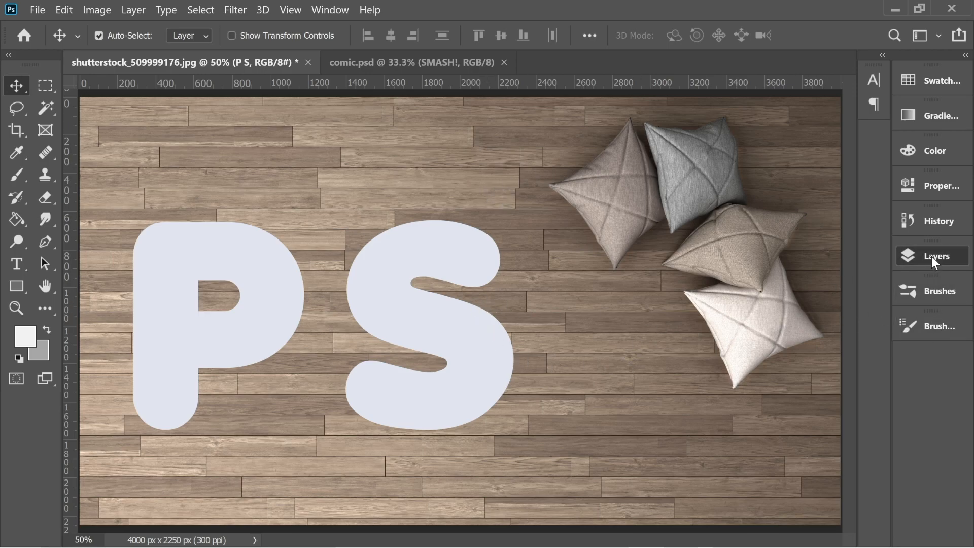
In the letters' Layer Style, switch off Bevel & Emboss and Pattern Overlay.
left_click(940, 255)
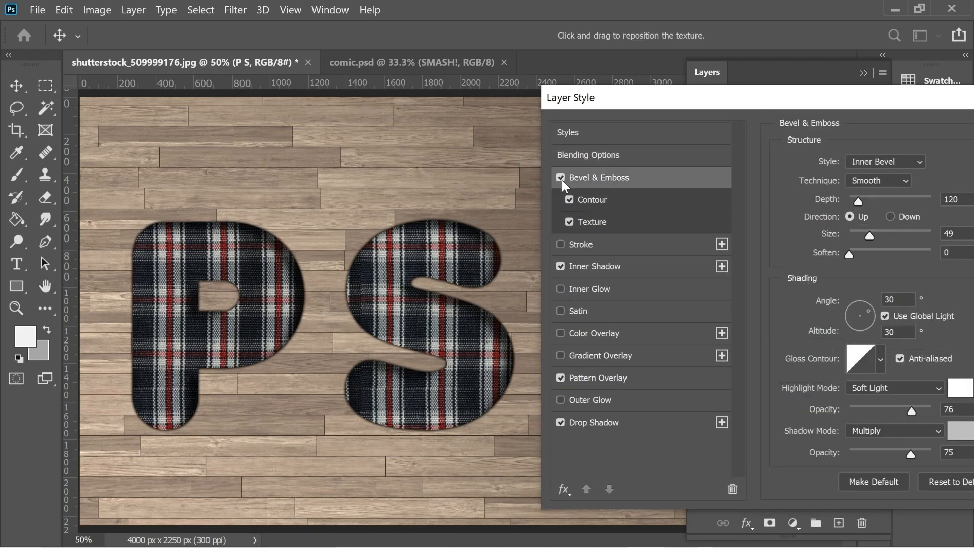
left_click(561, 176)
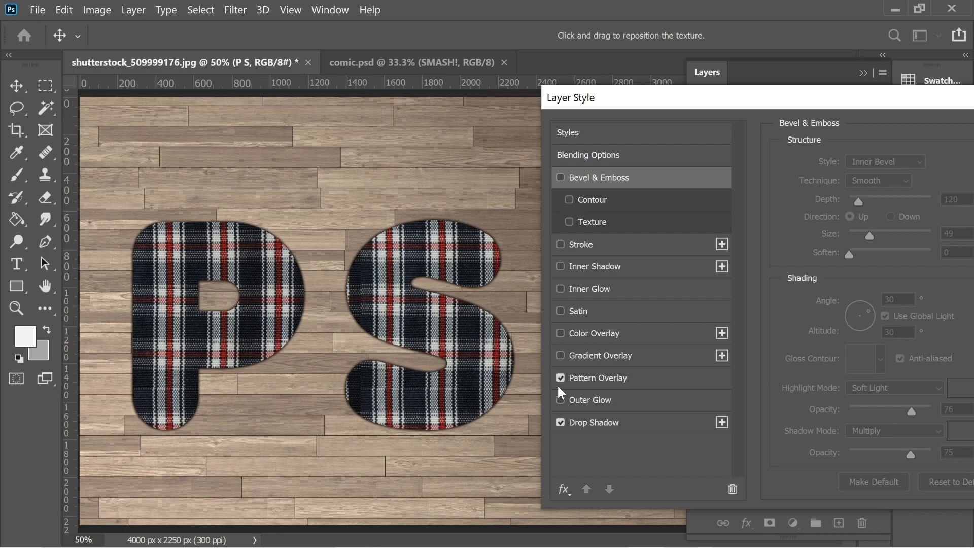
left_click(560, 378)
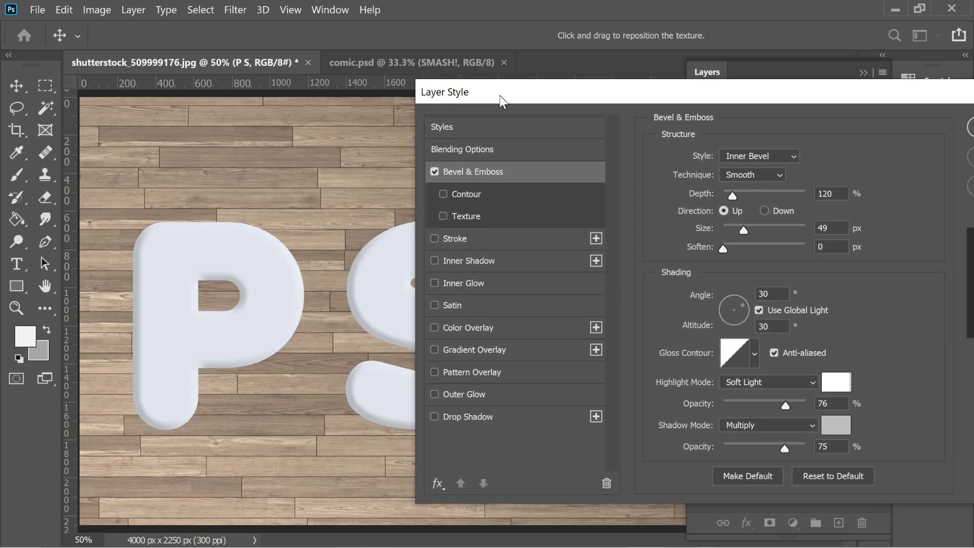
mouse_move(765, 168)
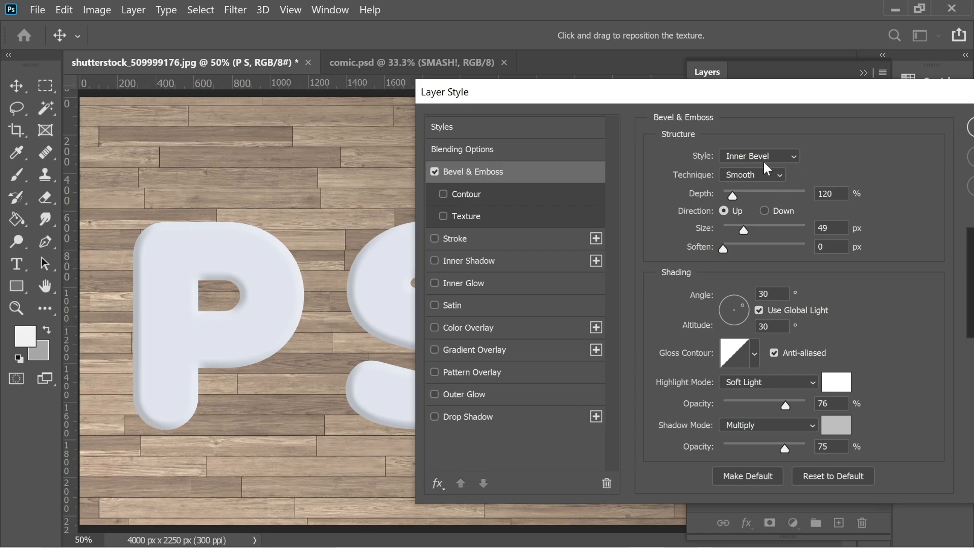
mouse_move(734, 198)
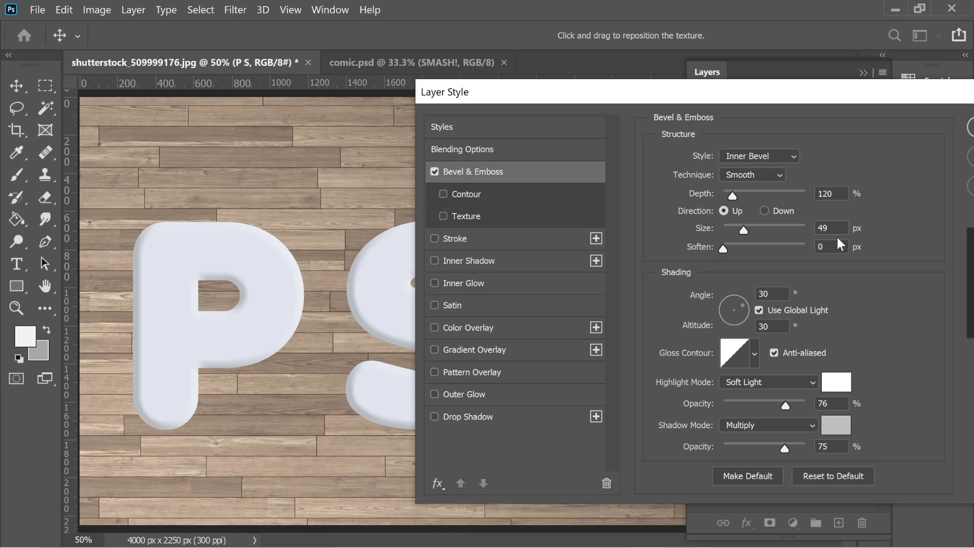
mouse_move(711, 298)
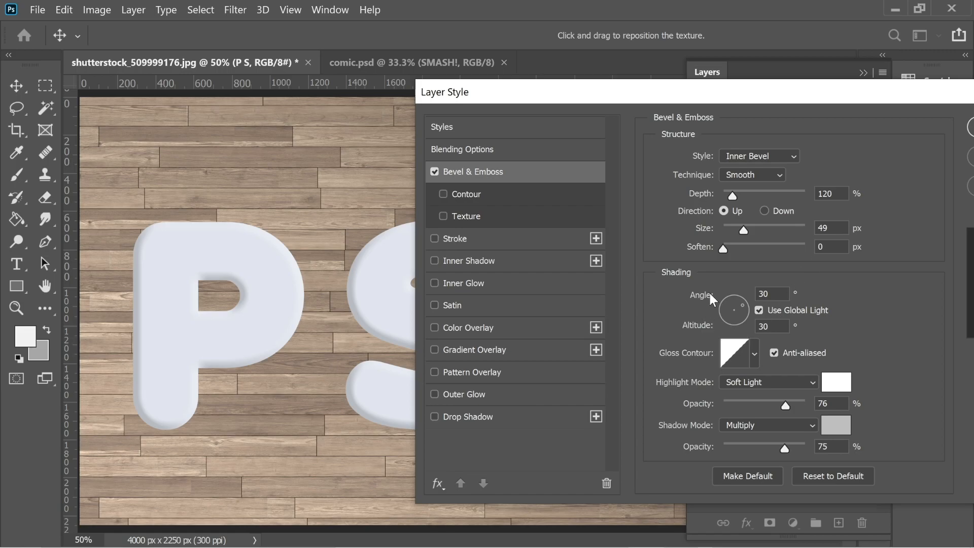
mouse_move(793, 316)
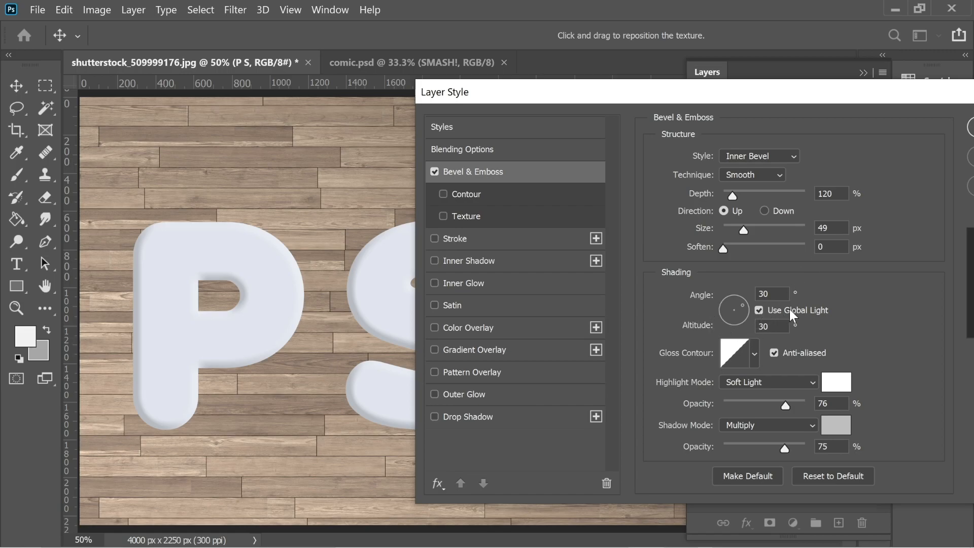
mouse_move(754, 392)
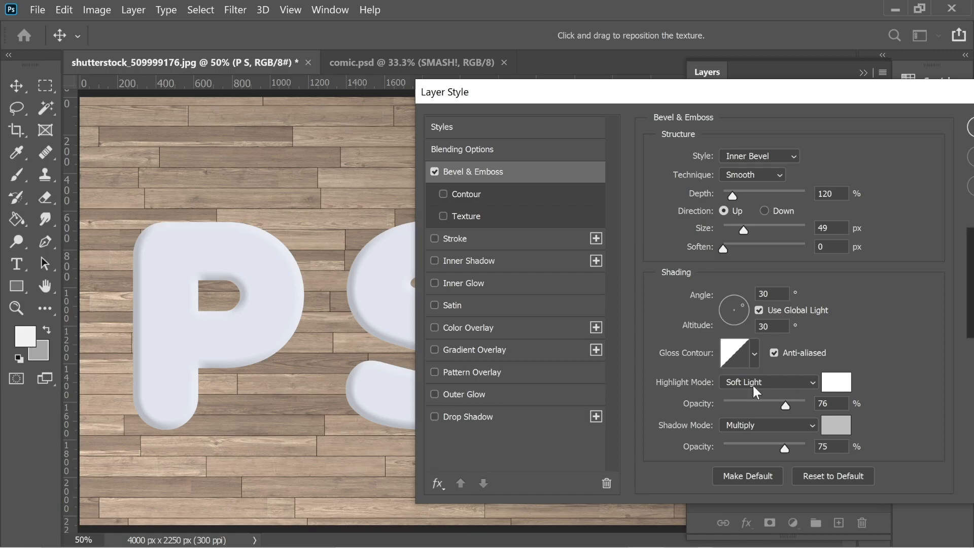
mouse_move(754, 391)
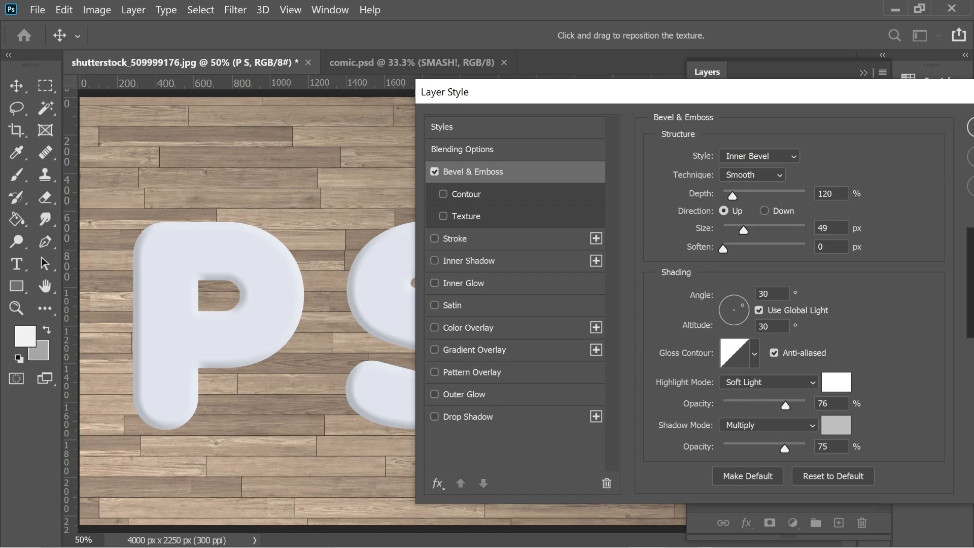
mouse_move(840, 390)
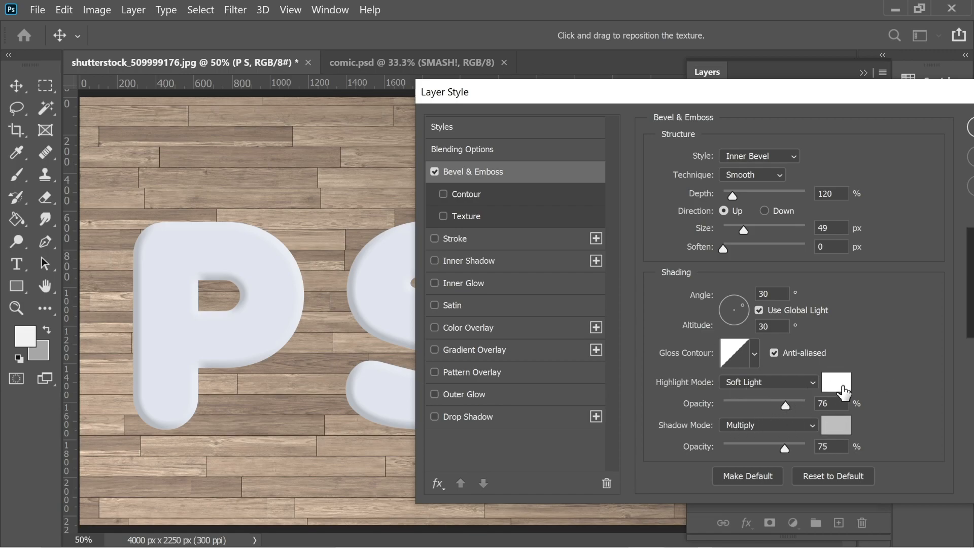
Set the inner bevel's shadow colour to light grey bfbfbf.
left_click(836, 425)
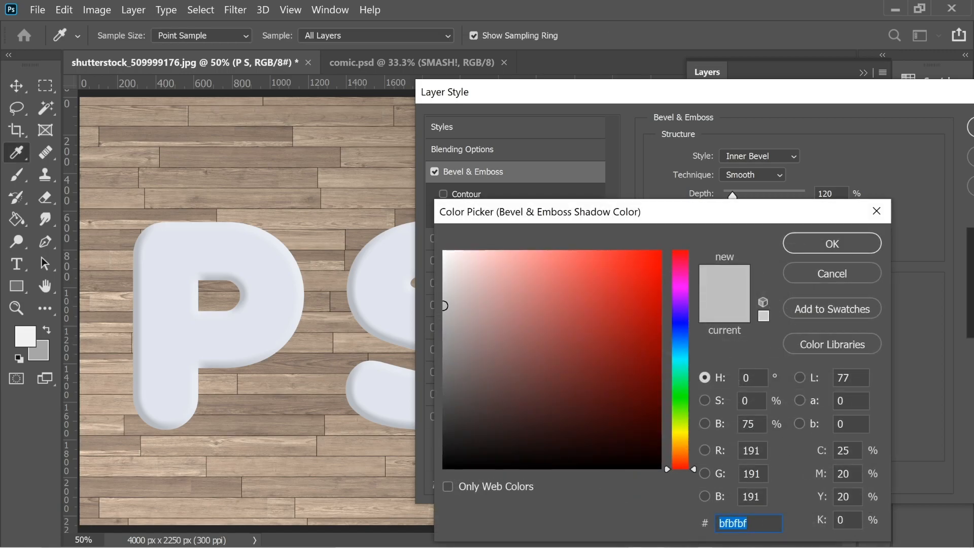
mouse_move(823, 249)
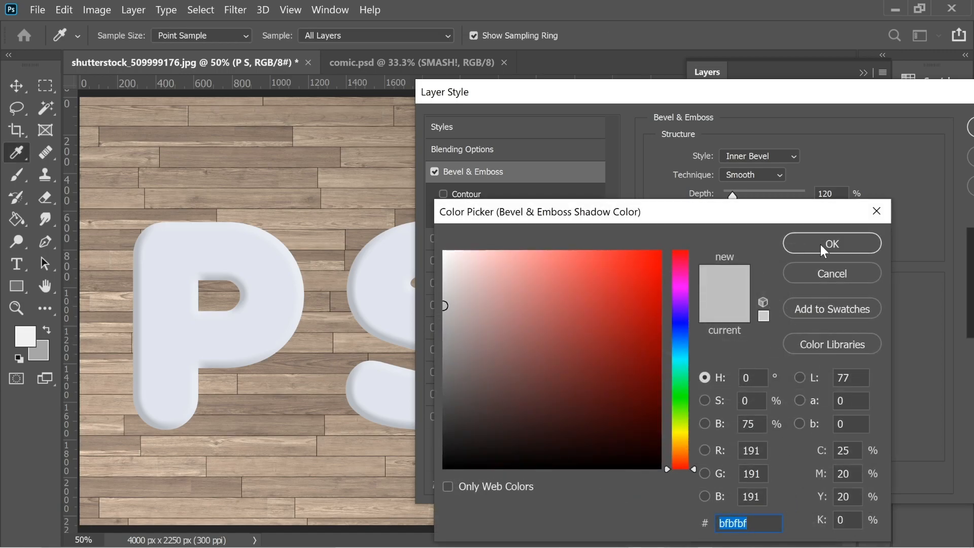
left_click(831, 242)
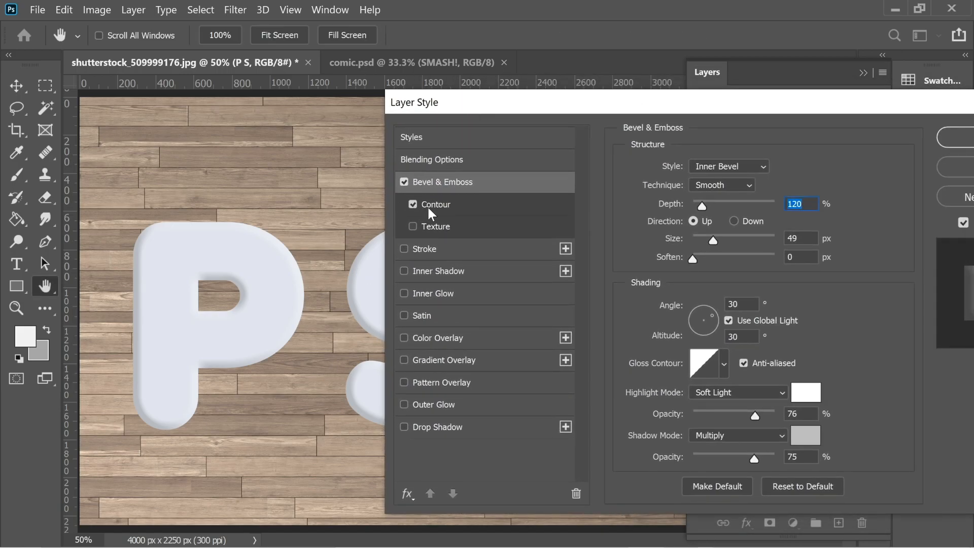
Enable Contour under Bevel & Emboss with the default linear contour at 100% range.
left_click(436, 204)
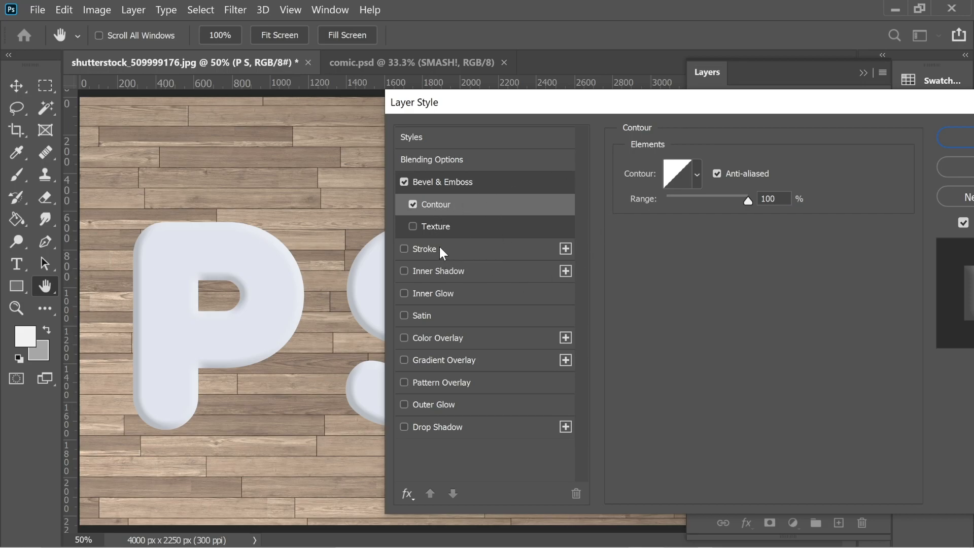
mouse_move(473, 271)
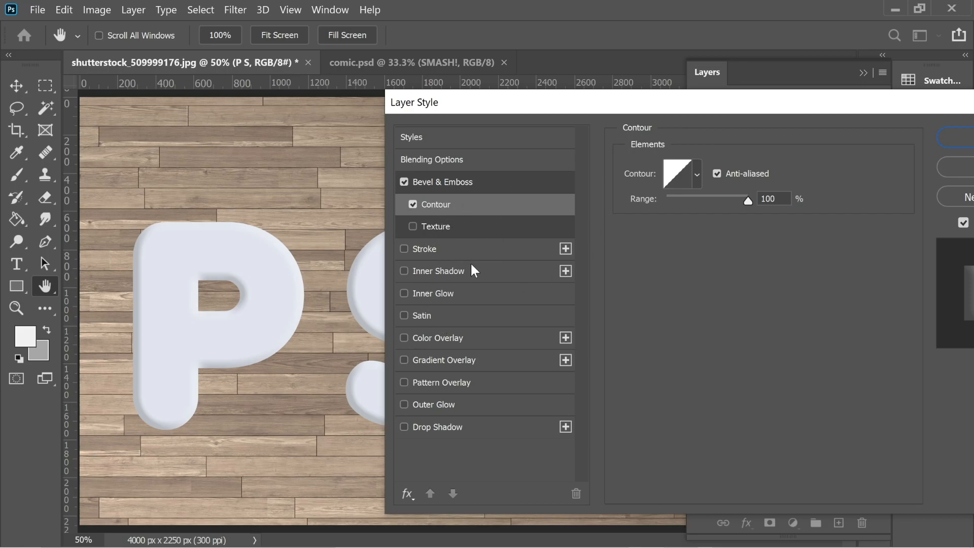
mouse_move(726, 185)
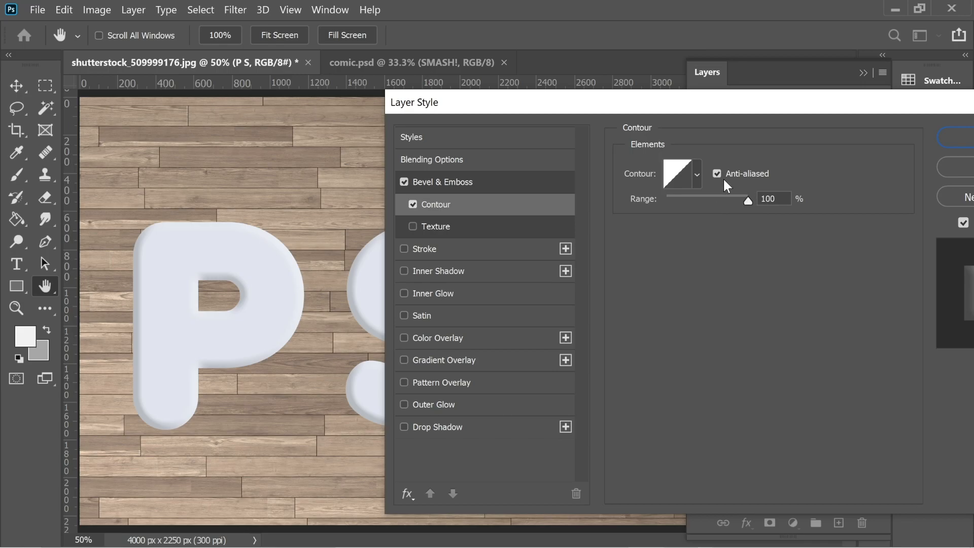
mouse_move(680, 170)
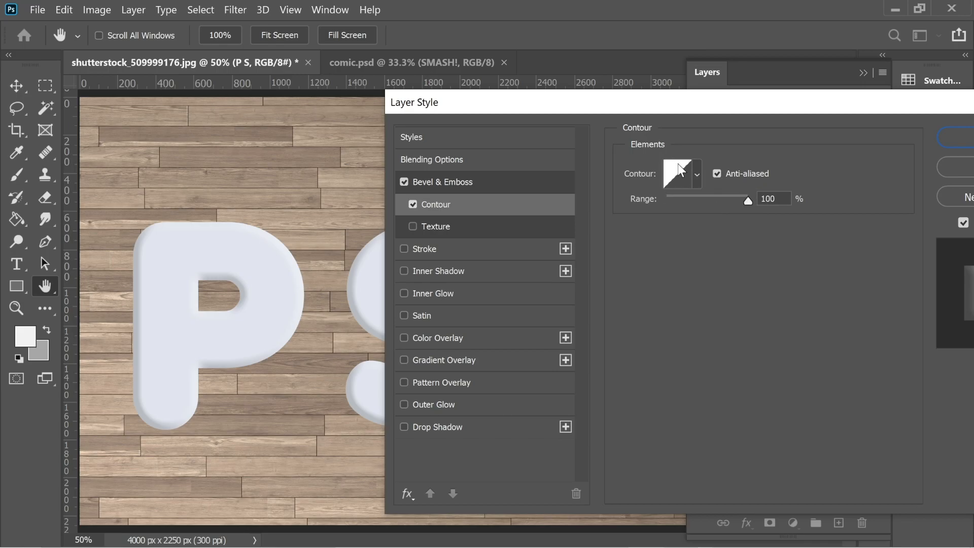
mouse_move(444, 230)
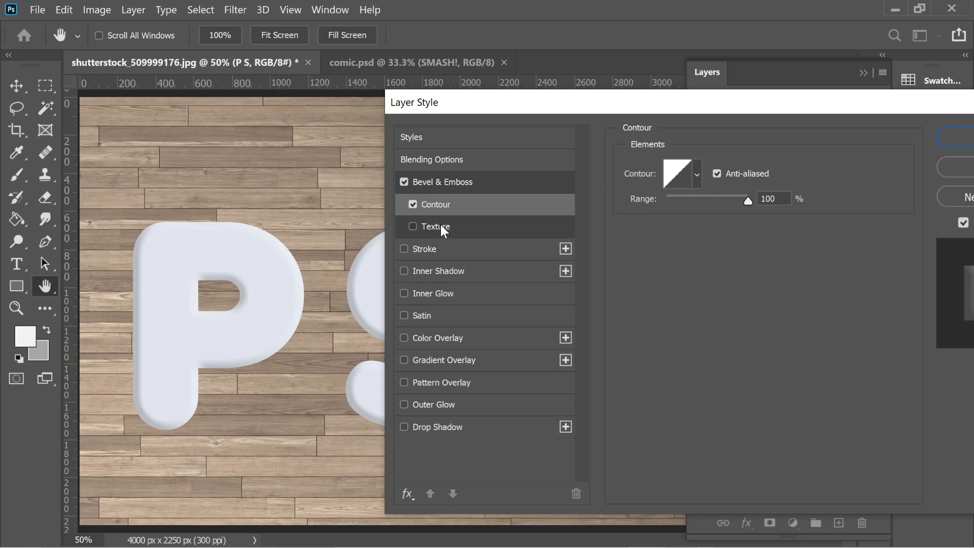
Texture the bevel with the plaid pattern at 37% scale, -150% depth, and add an inner shadow.
left_click(436, 227)
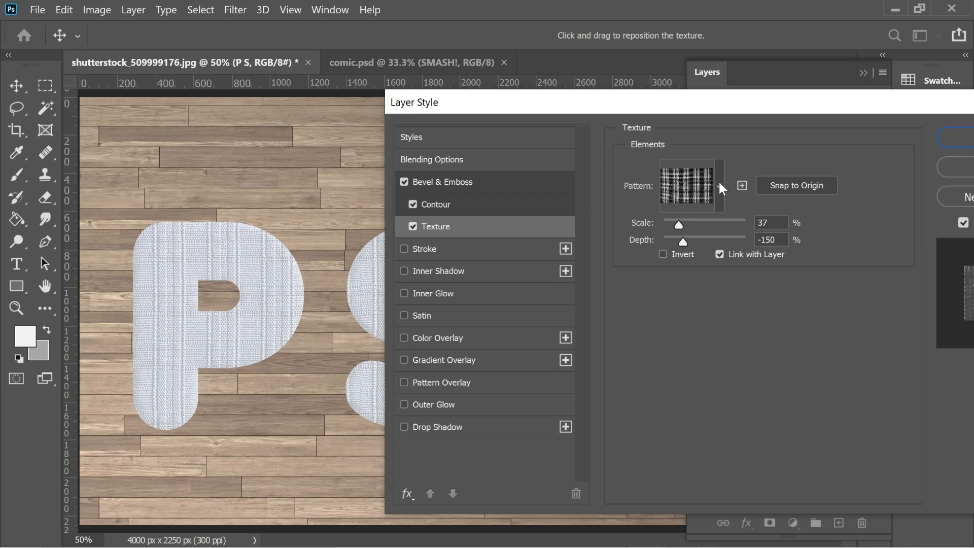
left_click(718, 186)
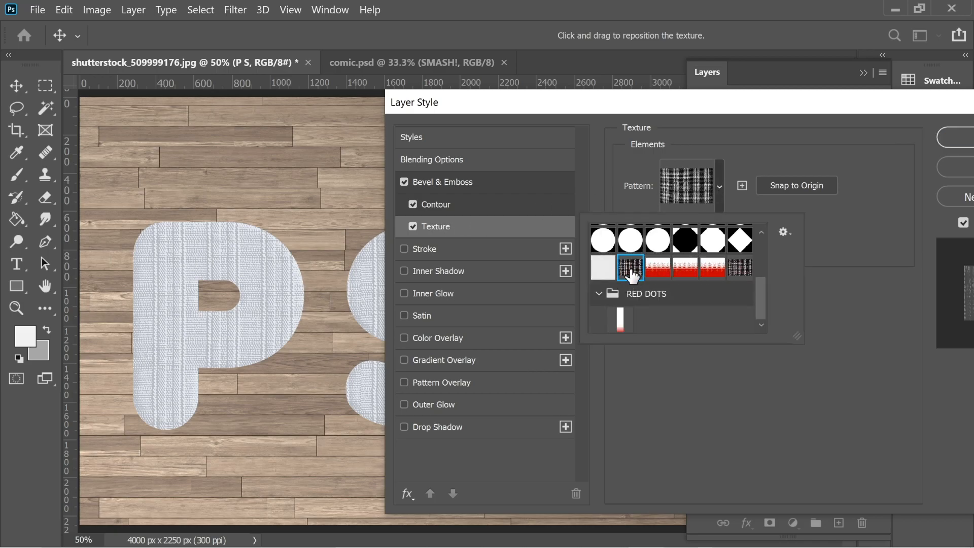
left_click(738, 267)
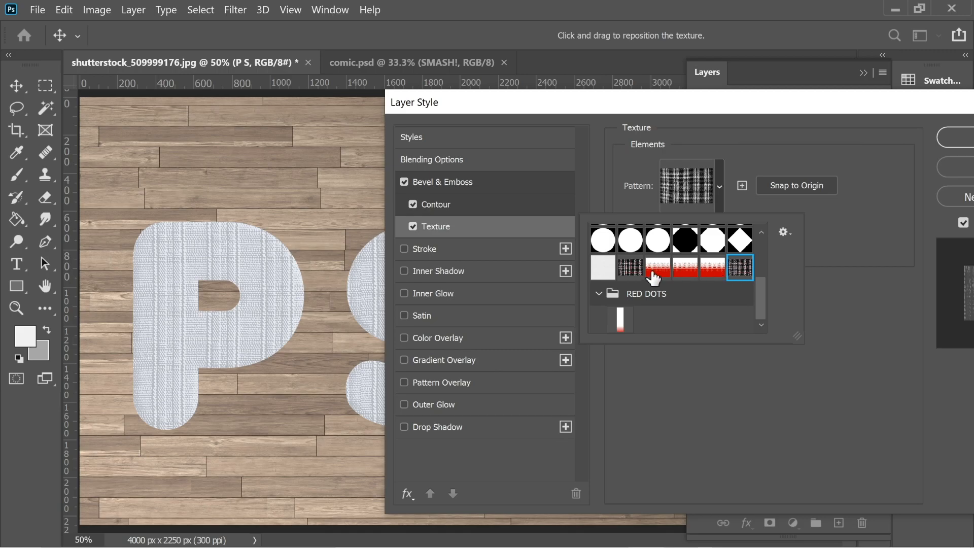
left_click(629, 268)
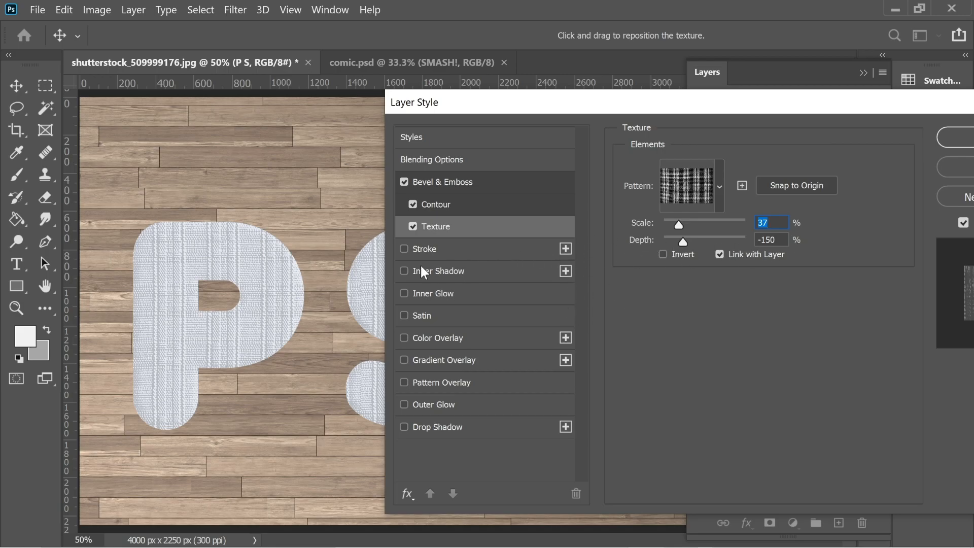
left_click(405, 271)
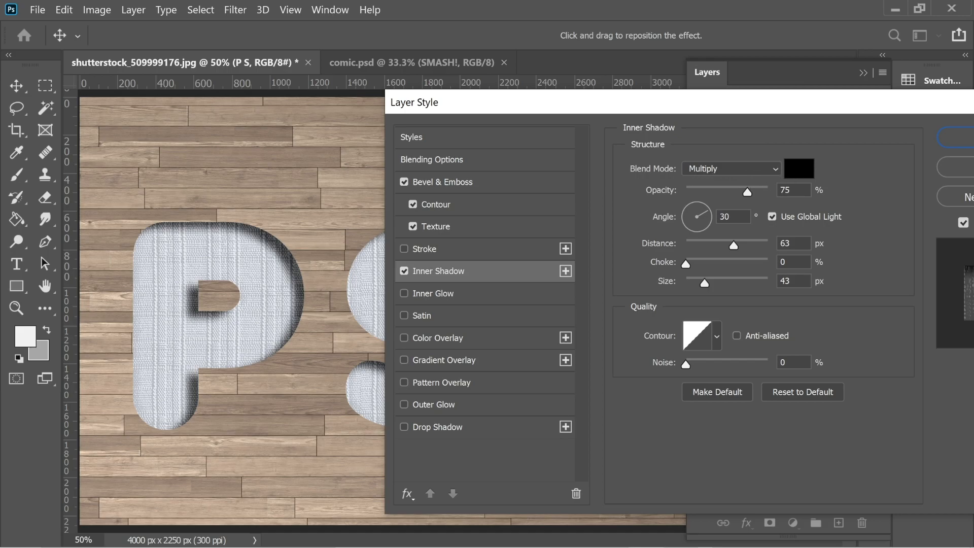
mouse_move(710, 256)
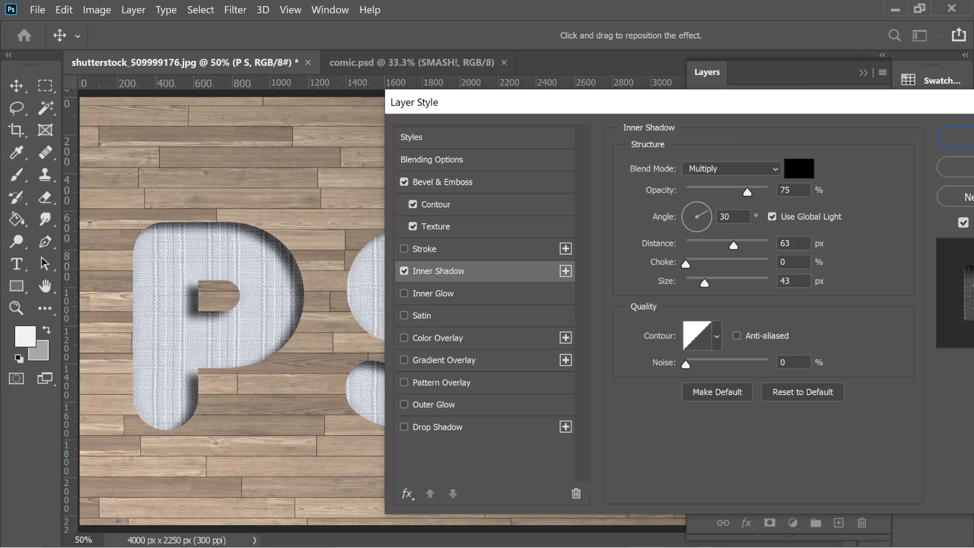
mouse_move(757, 232)
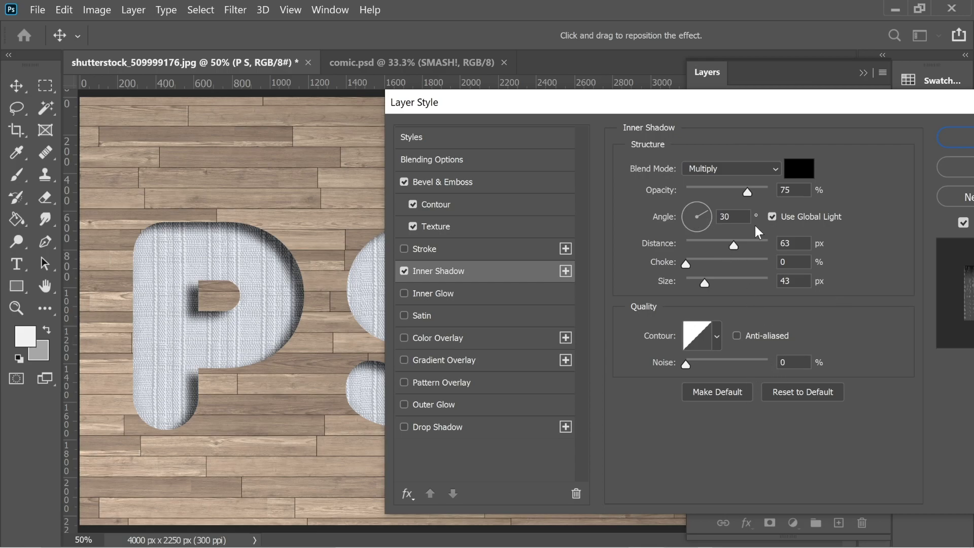
mouse_move(420, 393)
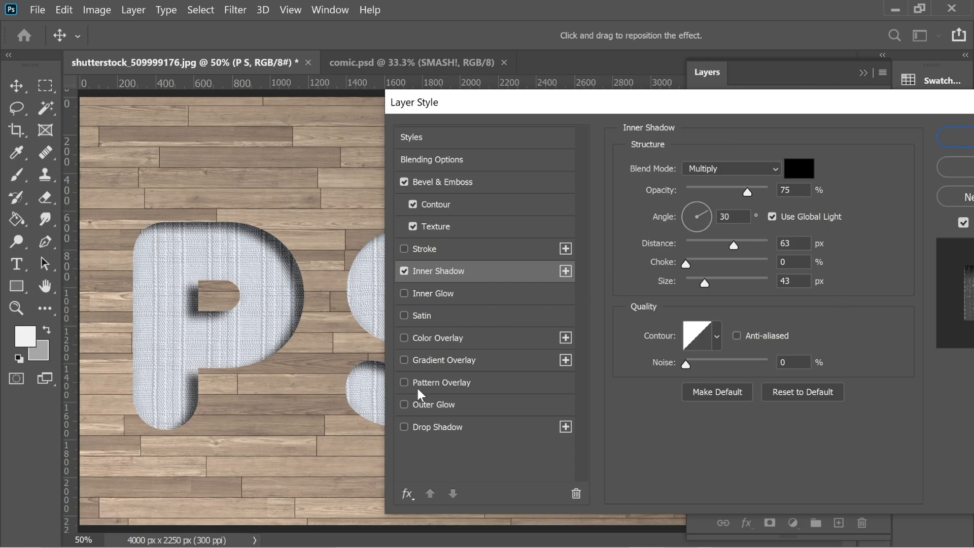
Add a plaid Pattern Overlay and match its scale to the texture's 37%.
left_click(404, 383)
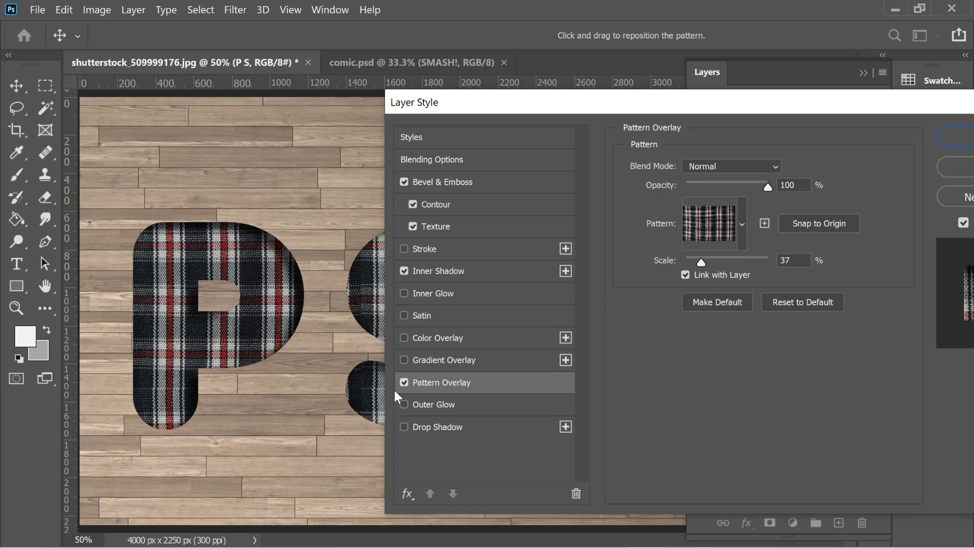
left_click(740, 224)
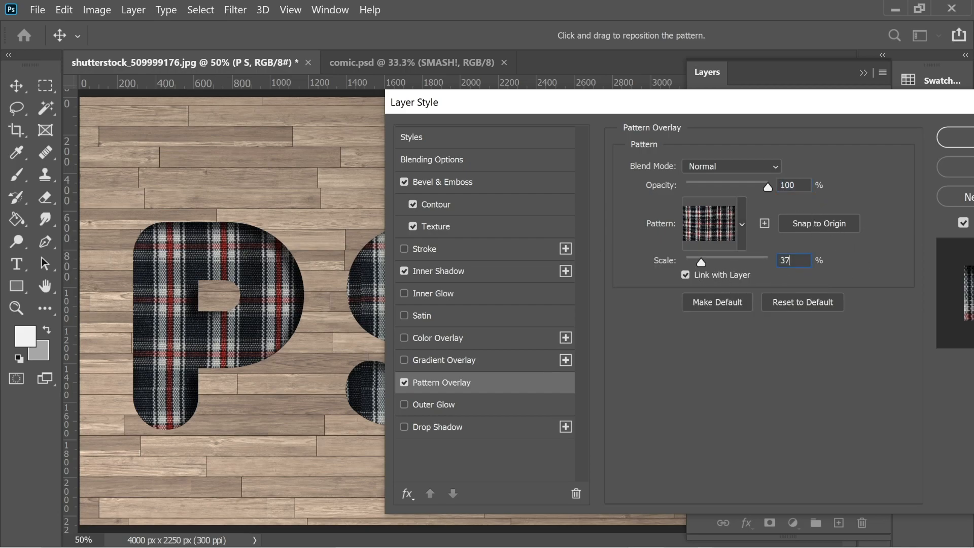
left_click(436, 227)
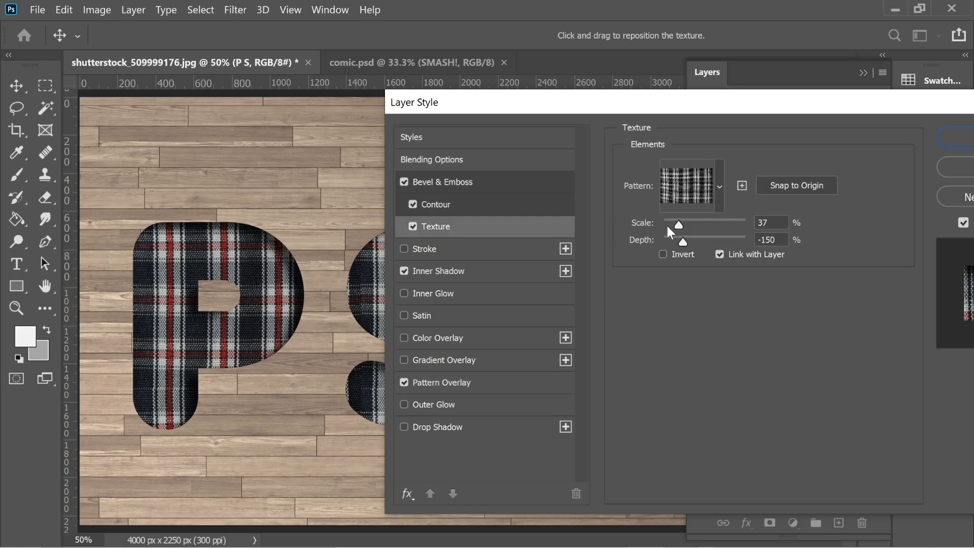
mouse_move(507, 328)
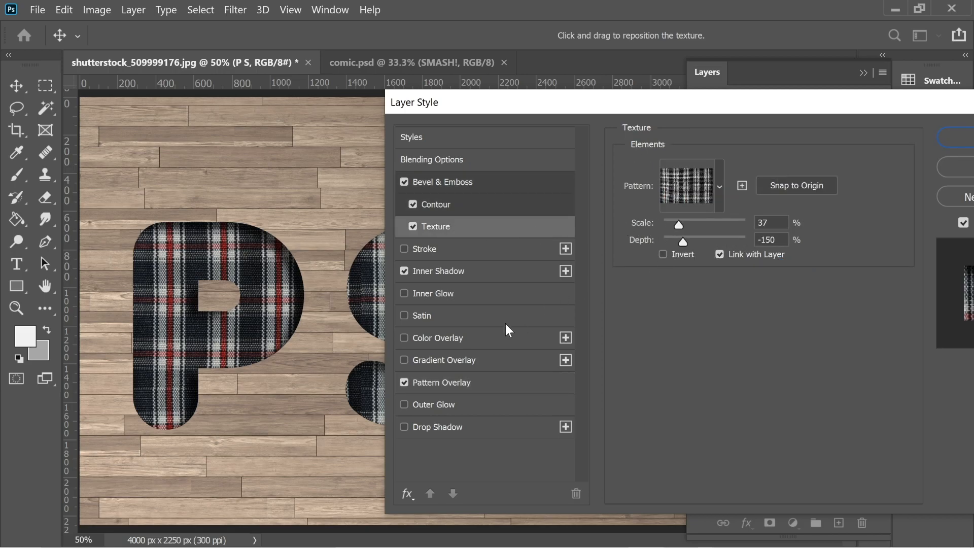
left_click(445, 383)
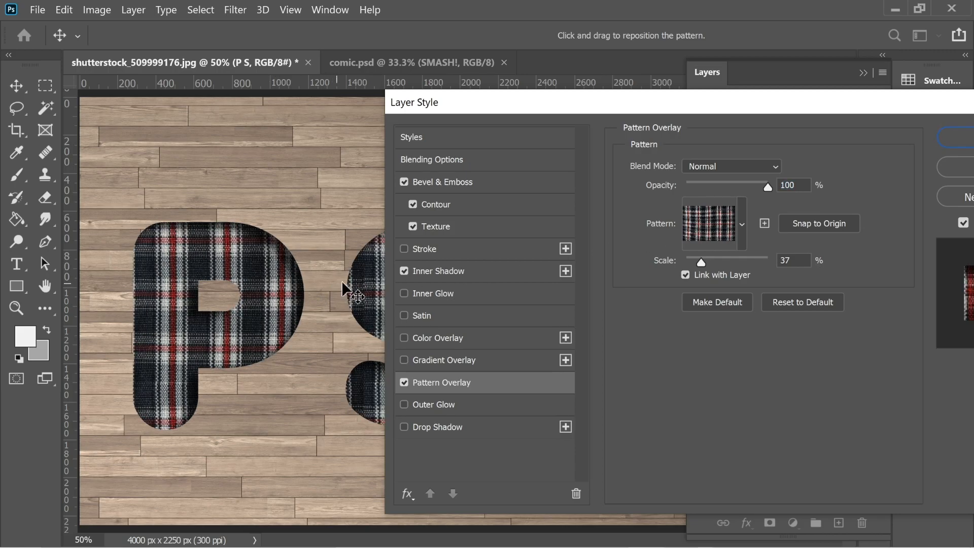
left_click(818, 224)
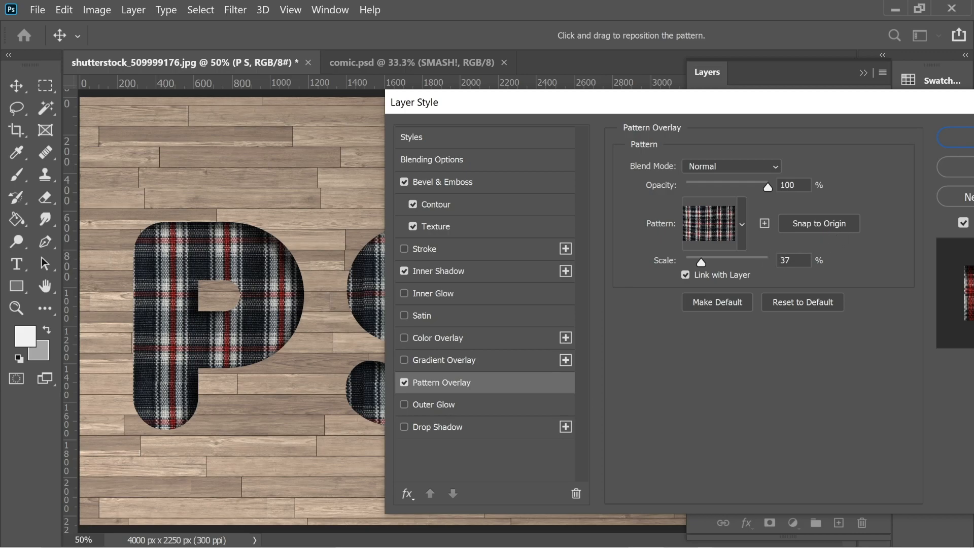
mouse_move(445, 432)
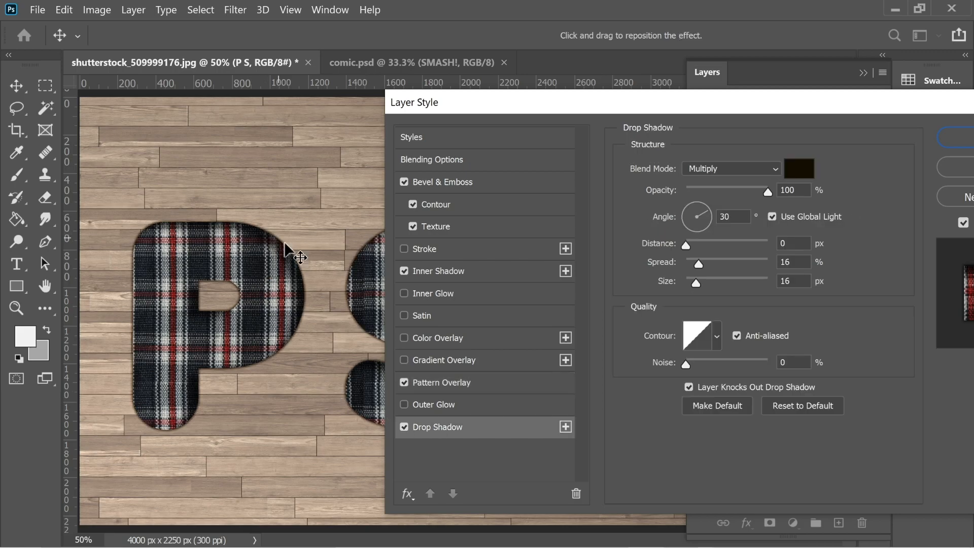
mouse_move(608, 357)
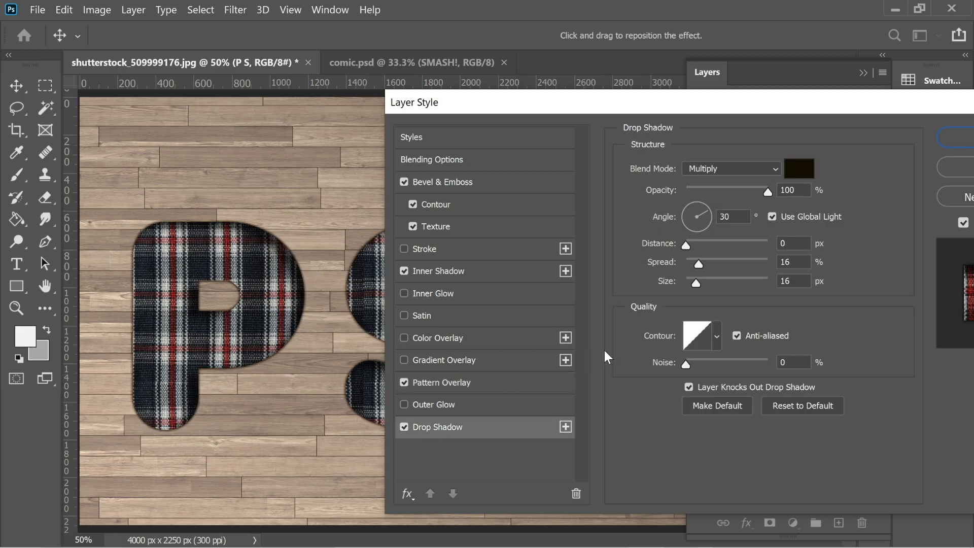
mouse_move(799, 168)
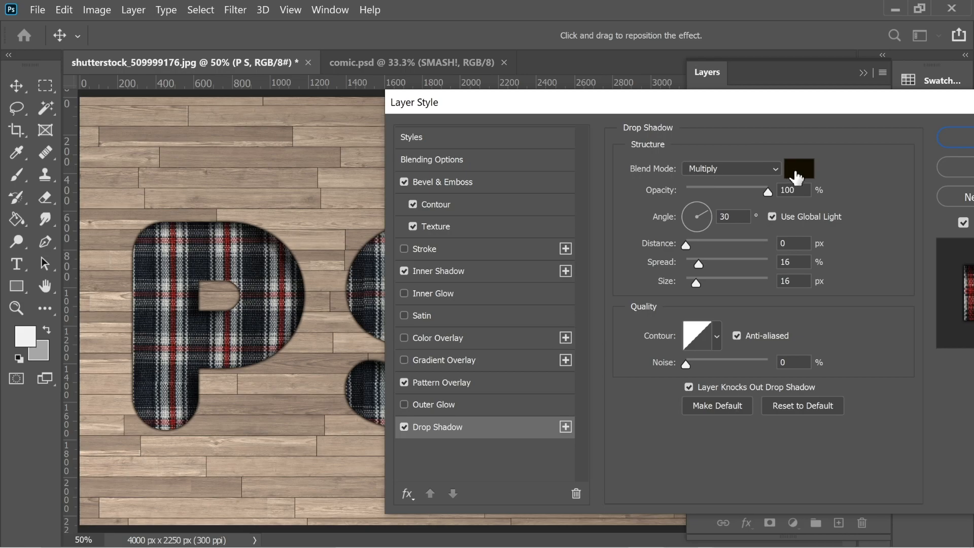
Set the drop shadow colour to dark brown #130e00.
left_click(799, 169)
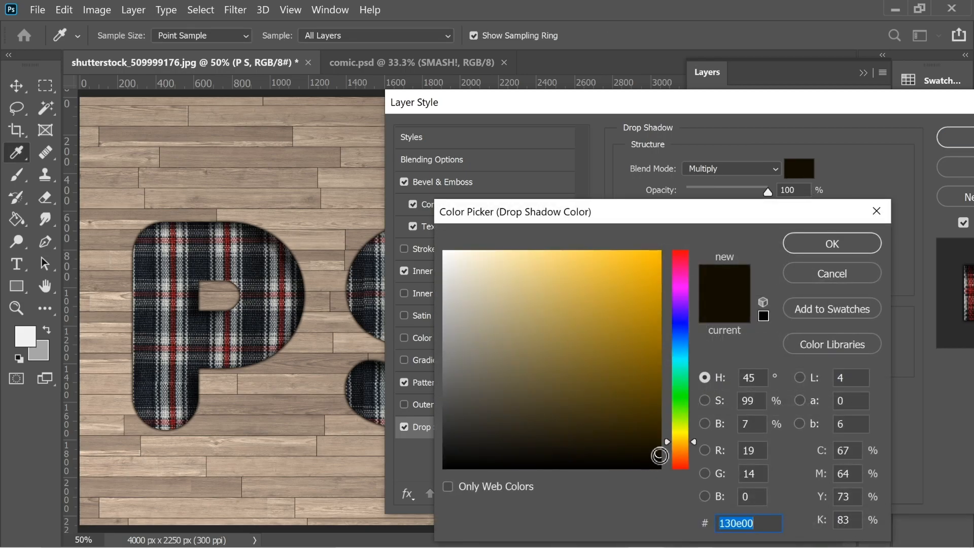
left_click(831, 243)
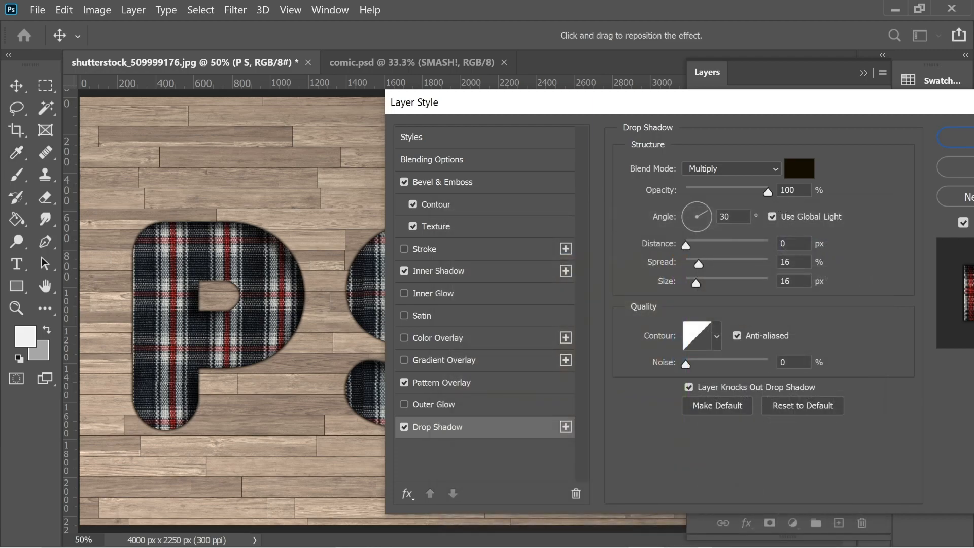
mouse_move(624, 298)
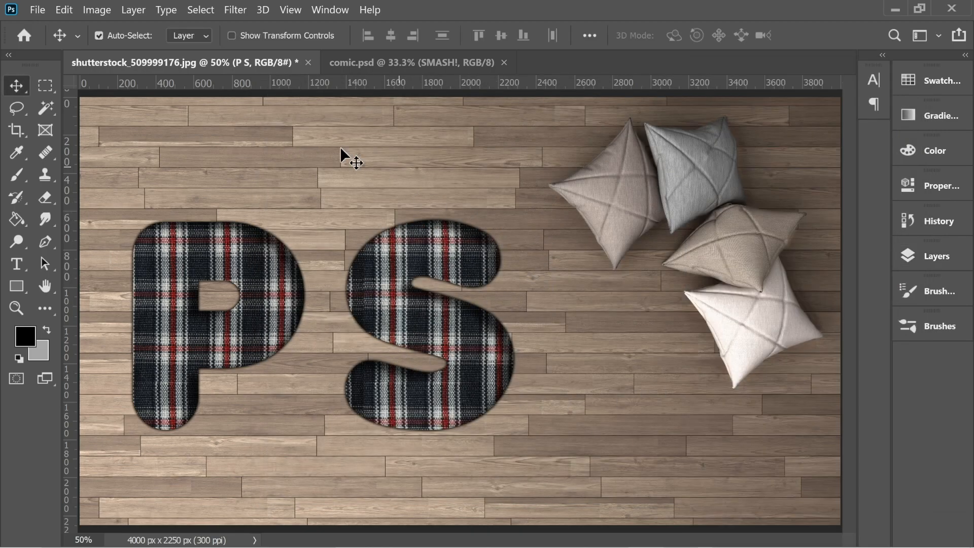
mouse_move(230, 210)
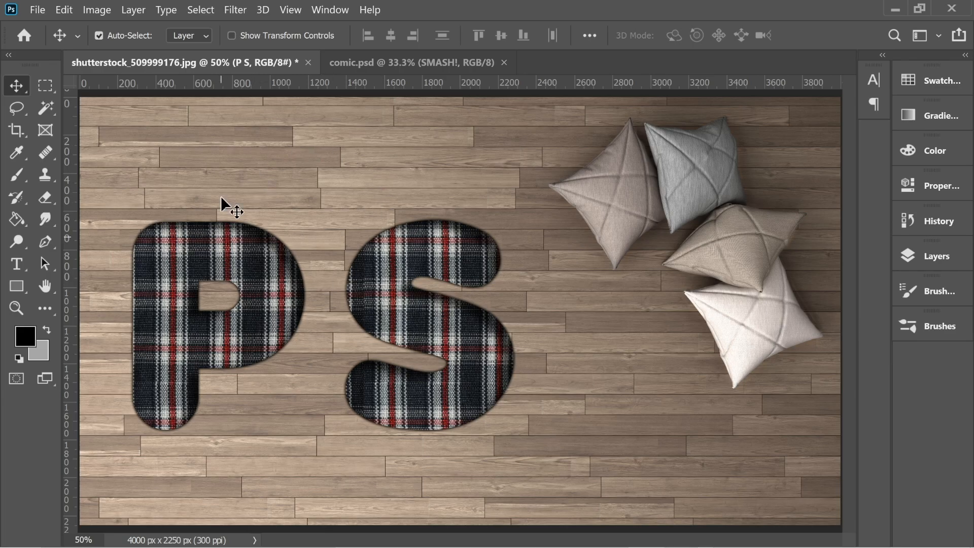
Create a new blank document and draw a curved pen path on it.
left_click(36, 9)
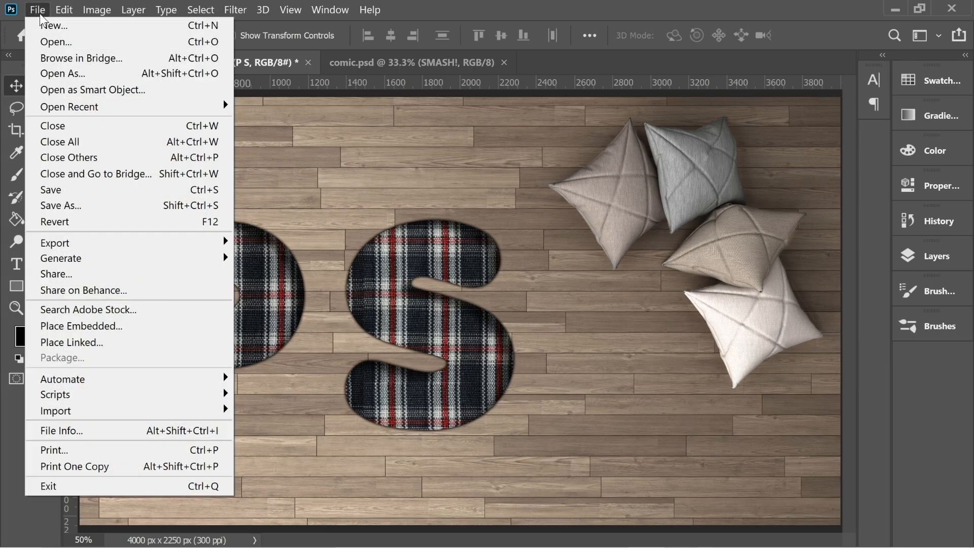
left_click(53, 25)
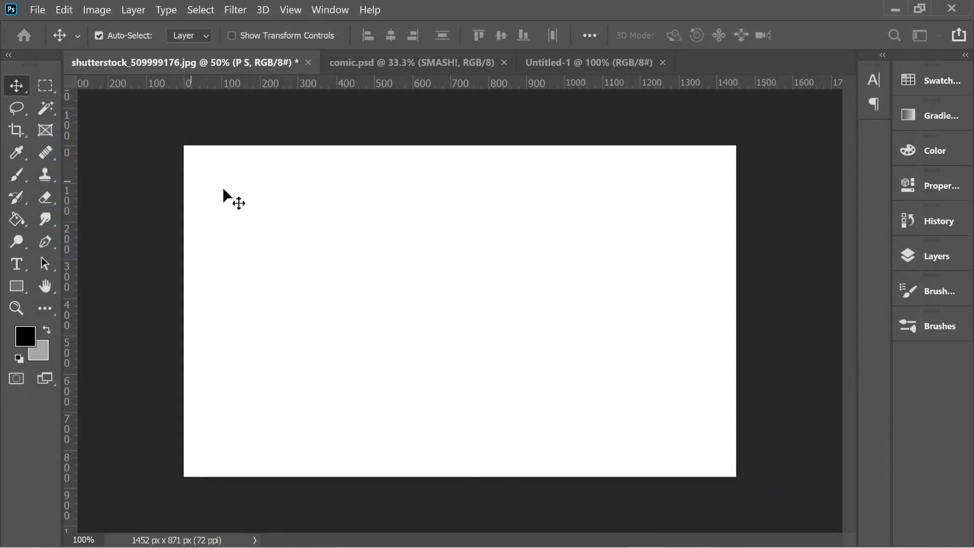
left_click(15, 242)
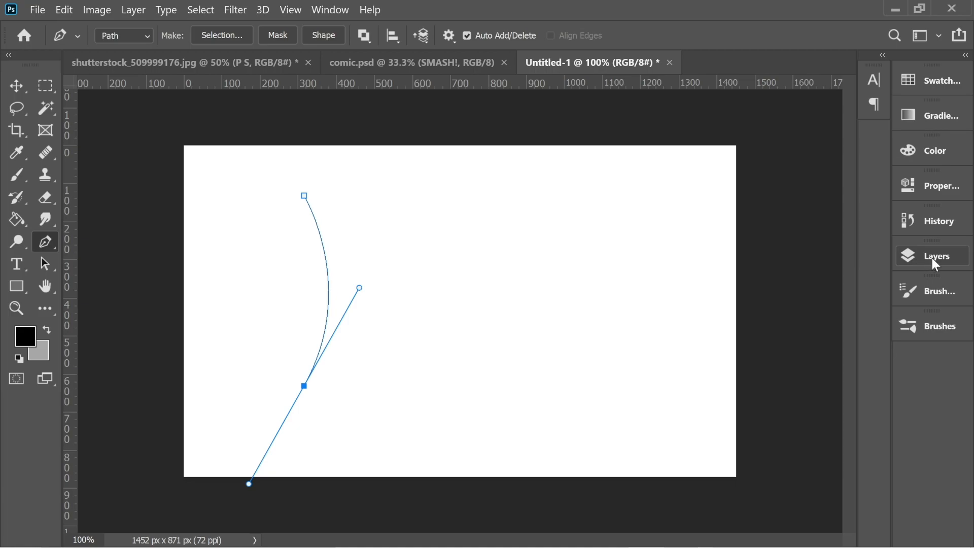
Convert Background to Layer 0, add transparent Layer 1 and delete the white Layer 0.
left_click(939, 255)
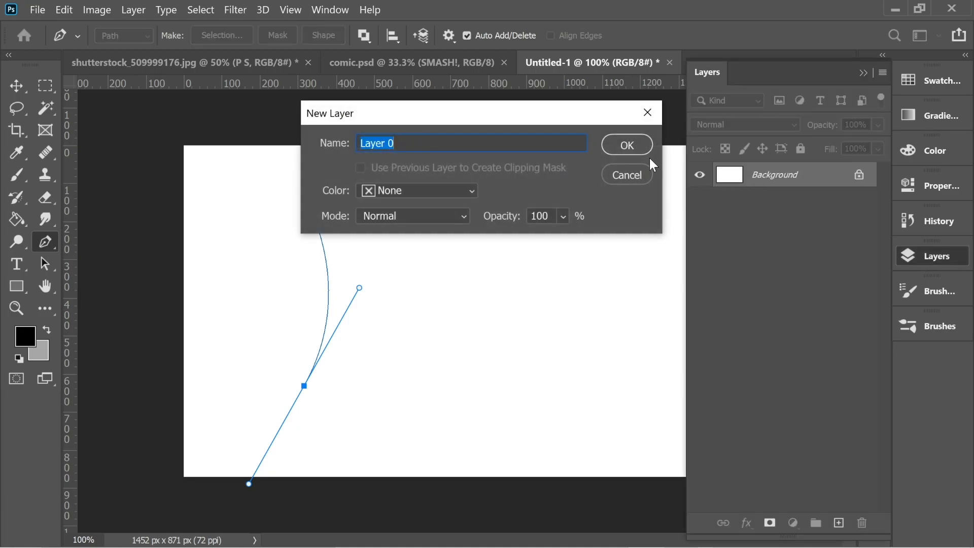
left_click(626, 144)
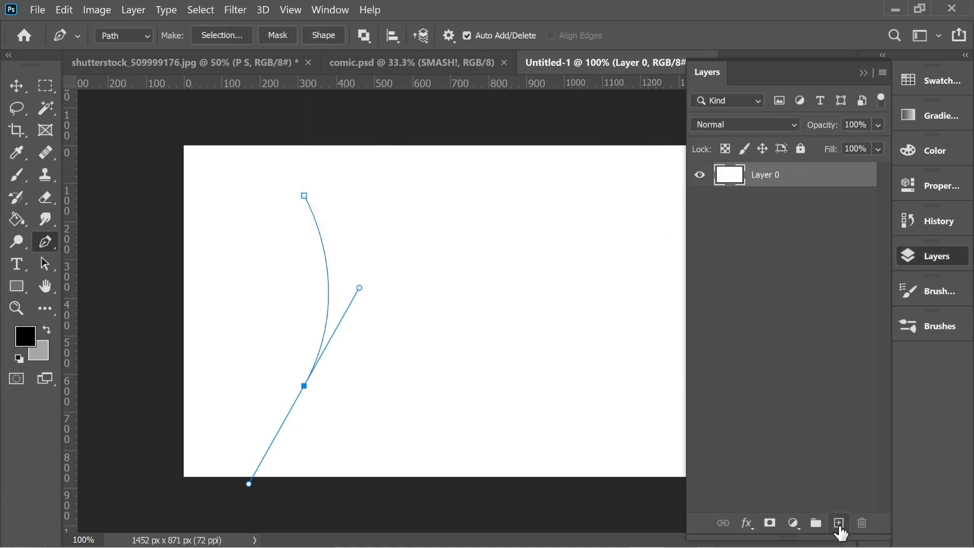
left_click(839, 522)
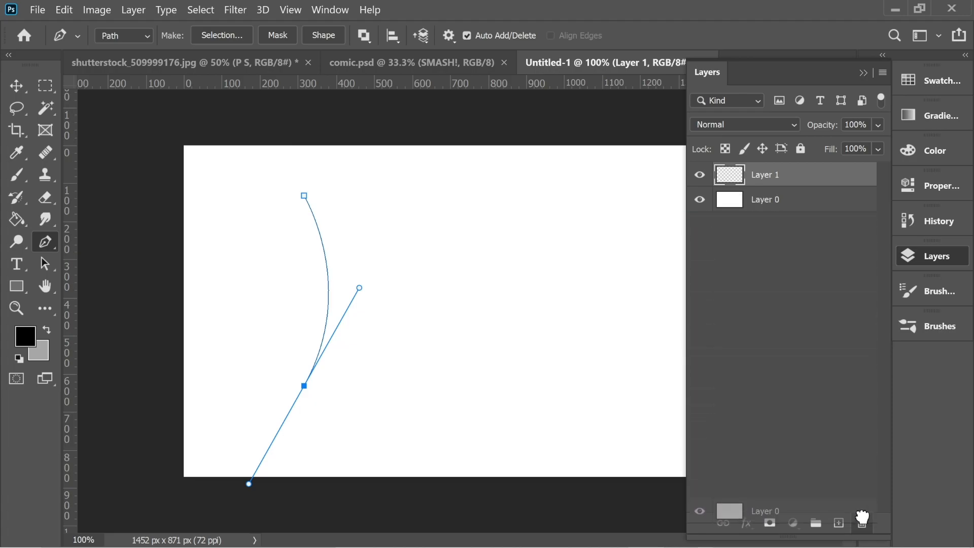
left_click(861, 522)
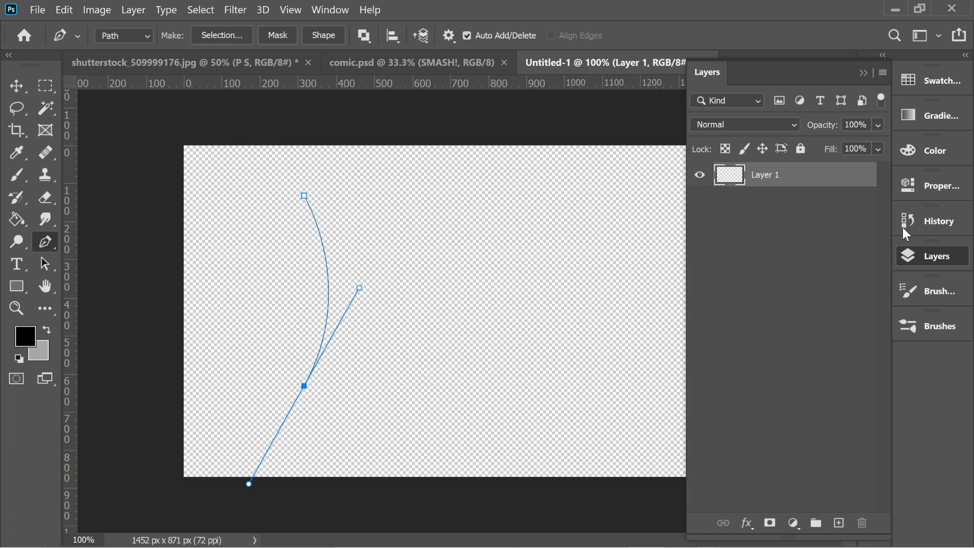
left_click(940, 292)
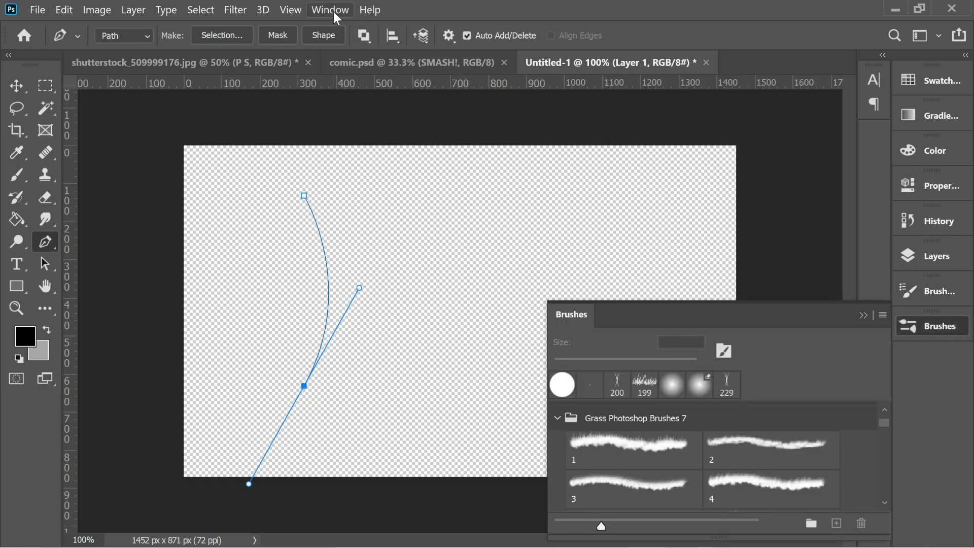
Enable Shape Dynamics on the 10 px round brush and bring up the curved path's context menu.
left_click(330, 9)
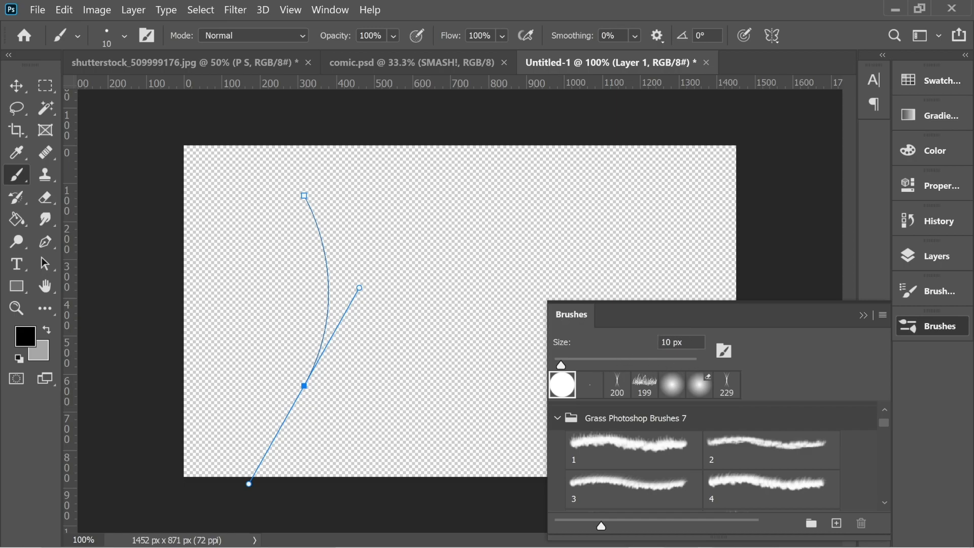
left_click(939, 291)
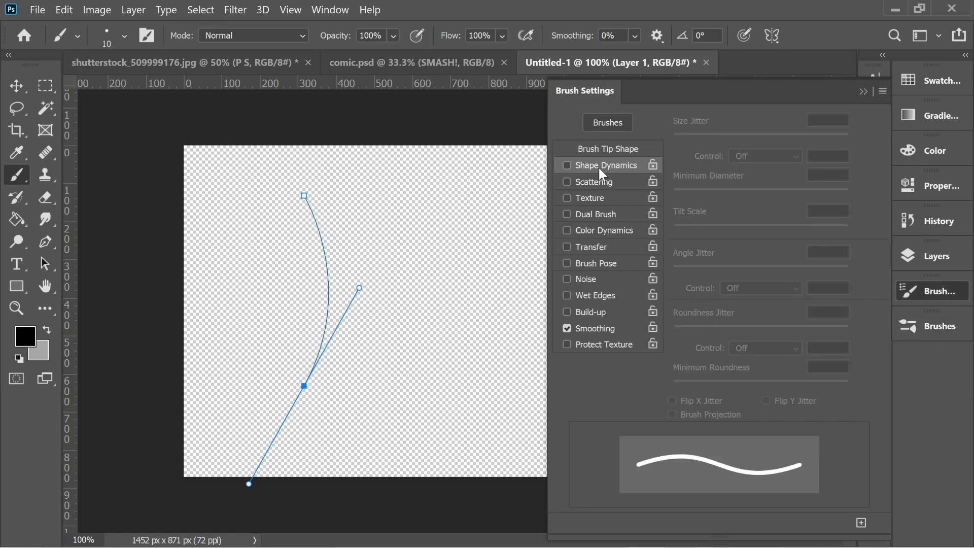
left_click(566, 165)
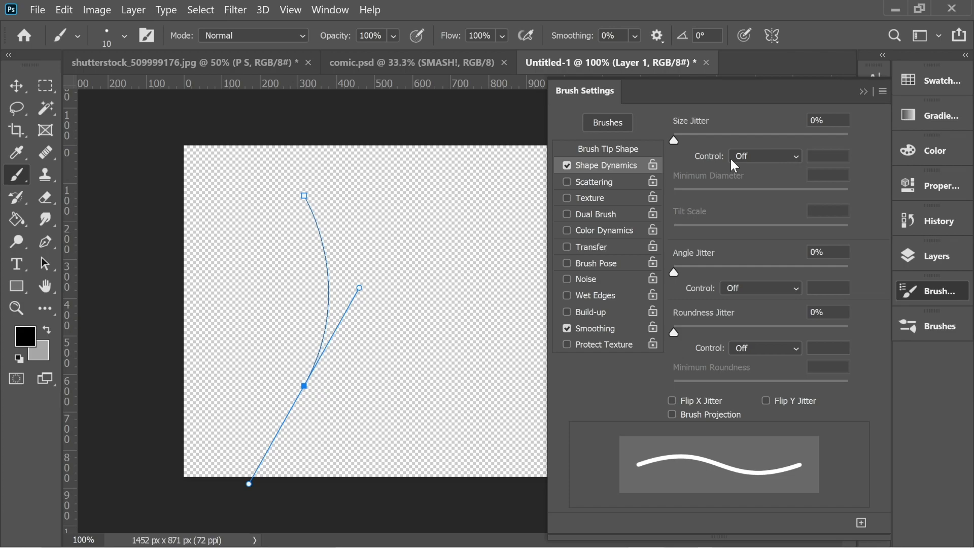
left_click(764, 156)
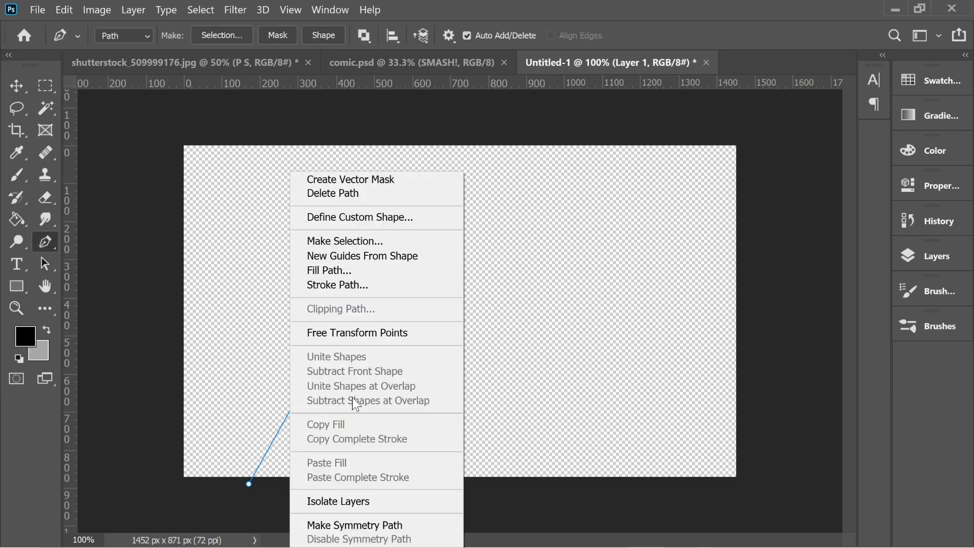
Stroke the curved path with the brush using Simulate Pressure for a tapered black curve.
left_click(337, 284)
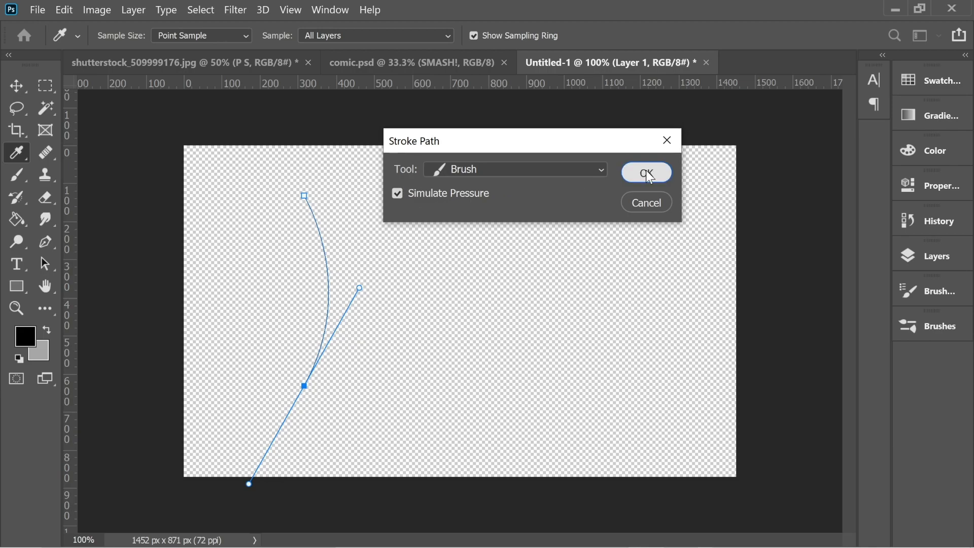
left_click(645, 172)
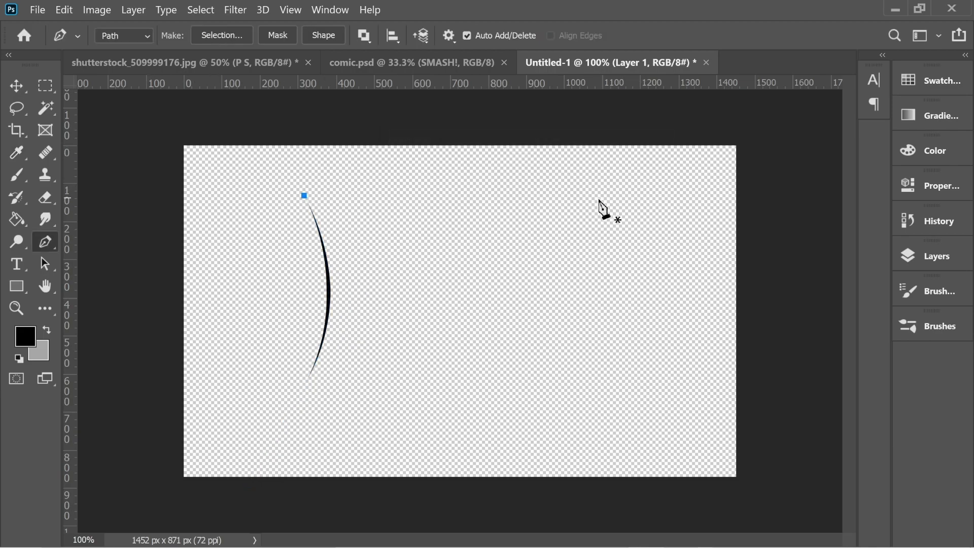
left_click(939, 256)
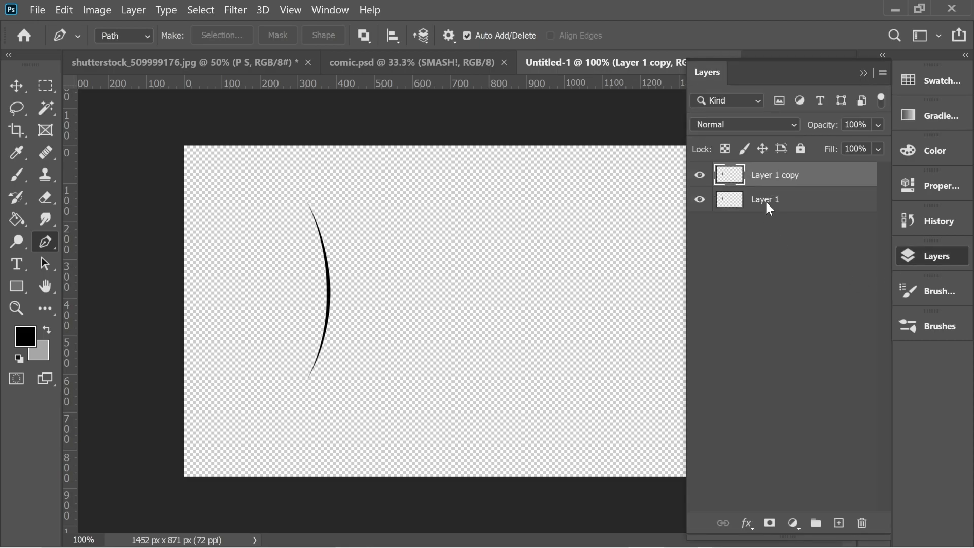
Duplicate the curve layer, flip the copy horizontally into an hourglass outline, and add Layer 2.
left_click(17, 86)
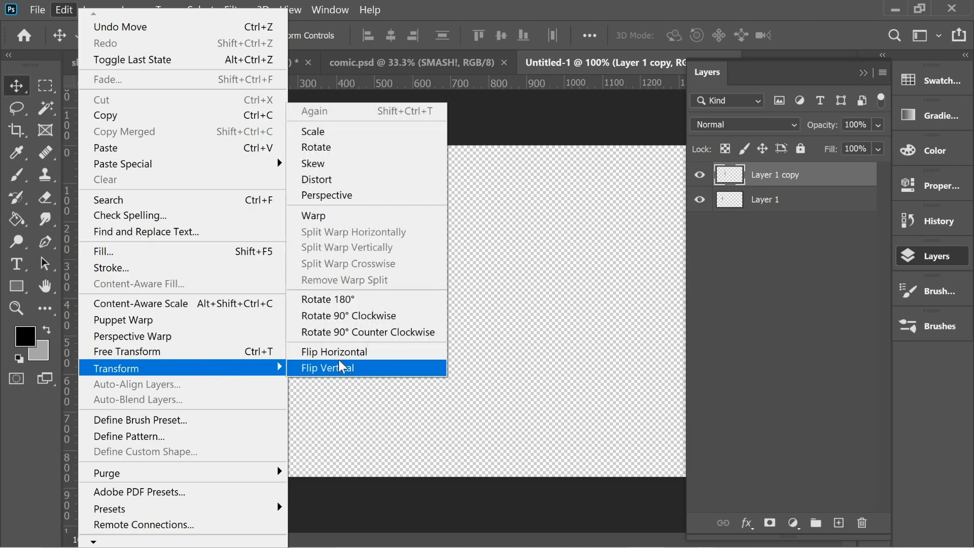
left_click(327, 368)
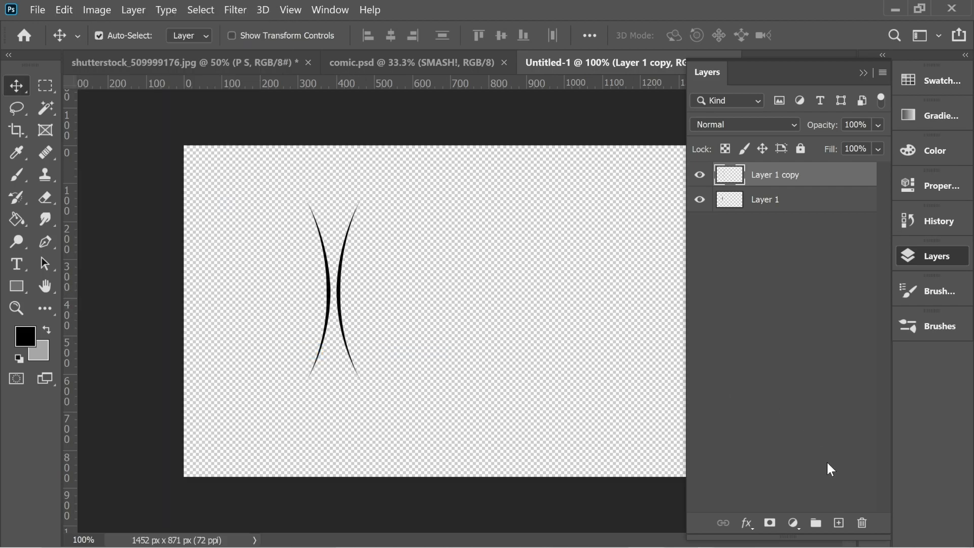
left_click(838, 522)
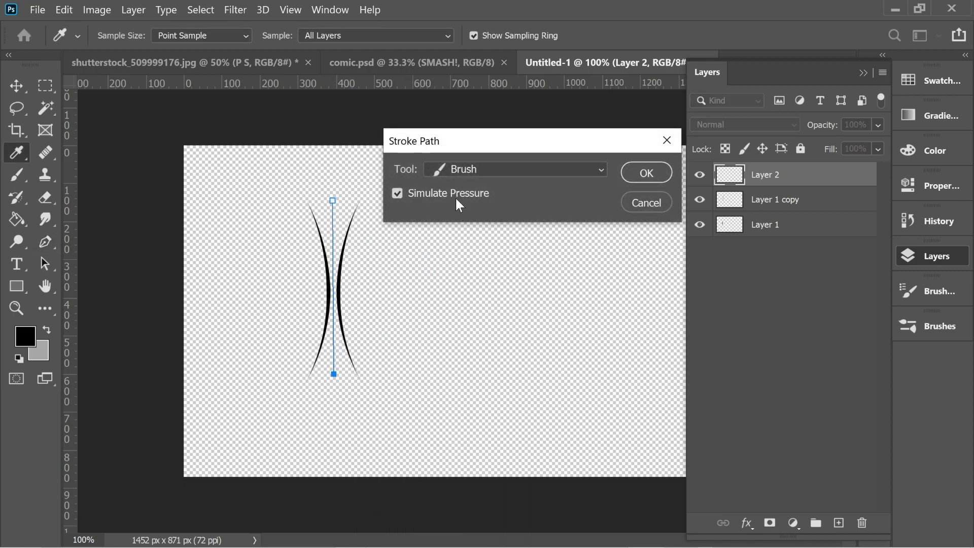
Stroke the vertical path with a tapered brush line and nudge Layer 1's curve inward to overlap it.
left_click(646, 173)
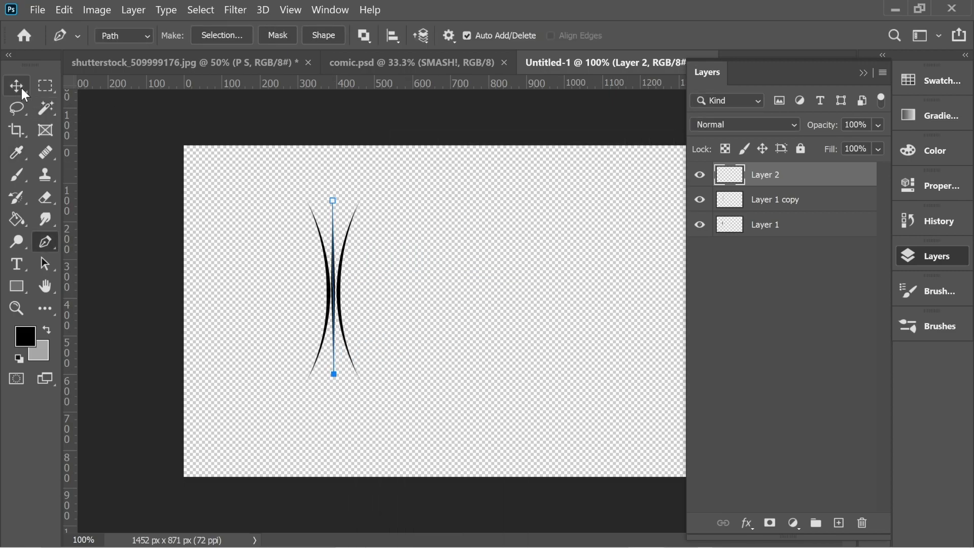
left_click(17, 85)
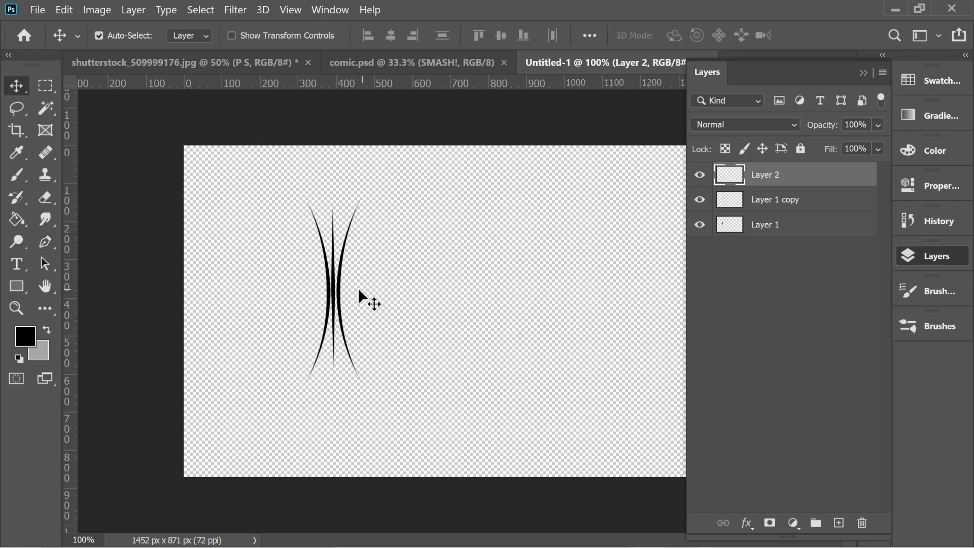
left_click(775, 198)
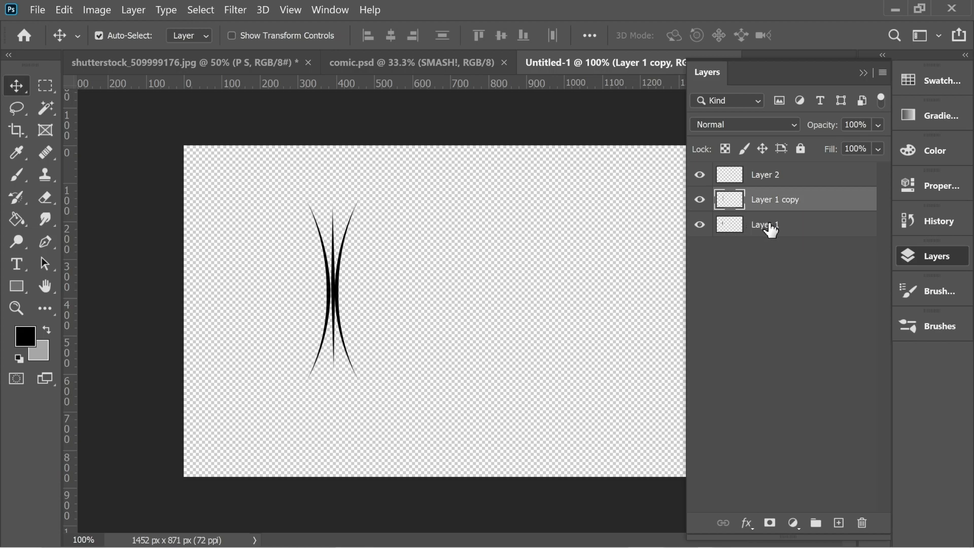
left_click(765, 224)
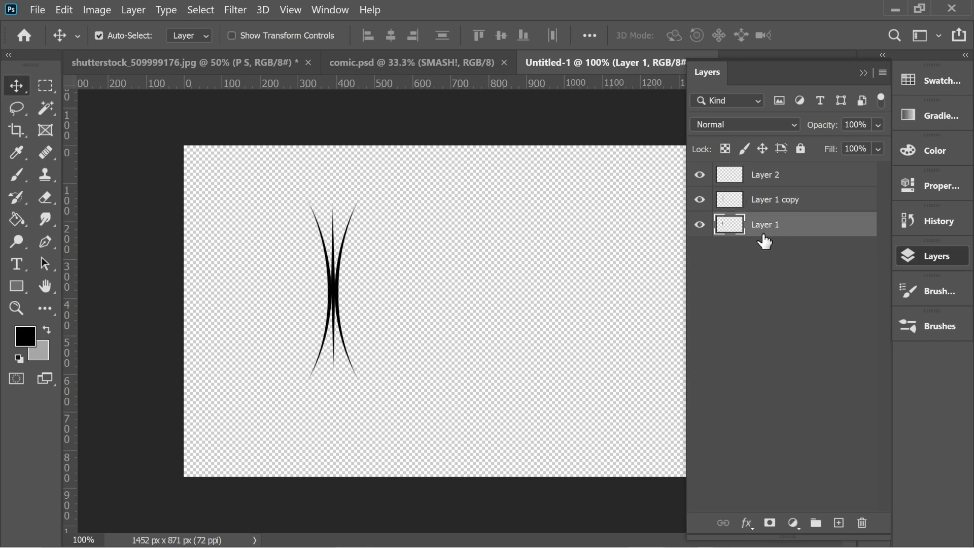
left_click(63, 9)
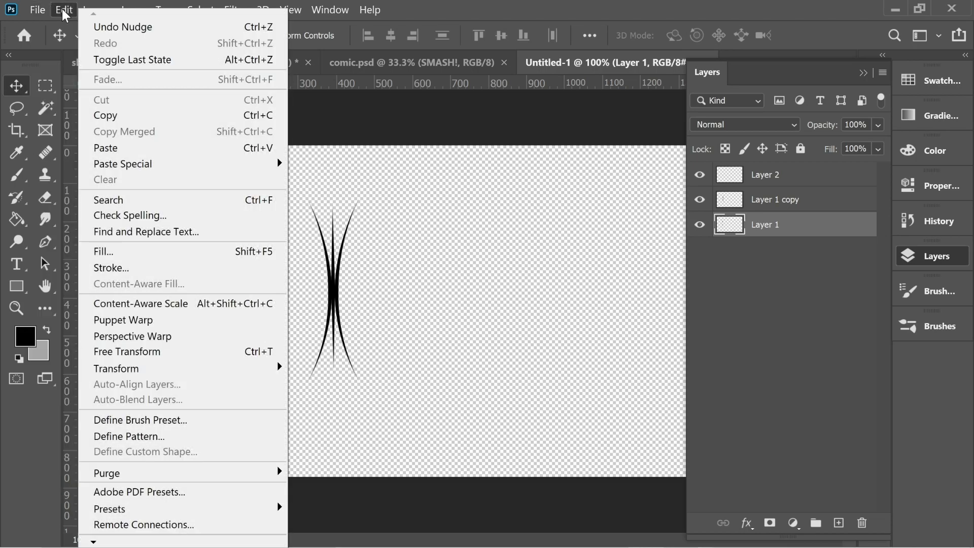
Define the blade shape as a new brush preset named Grass5.
left_click(139, 419)
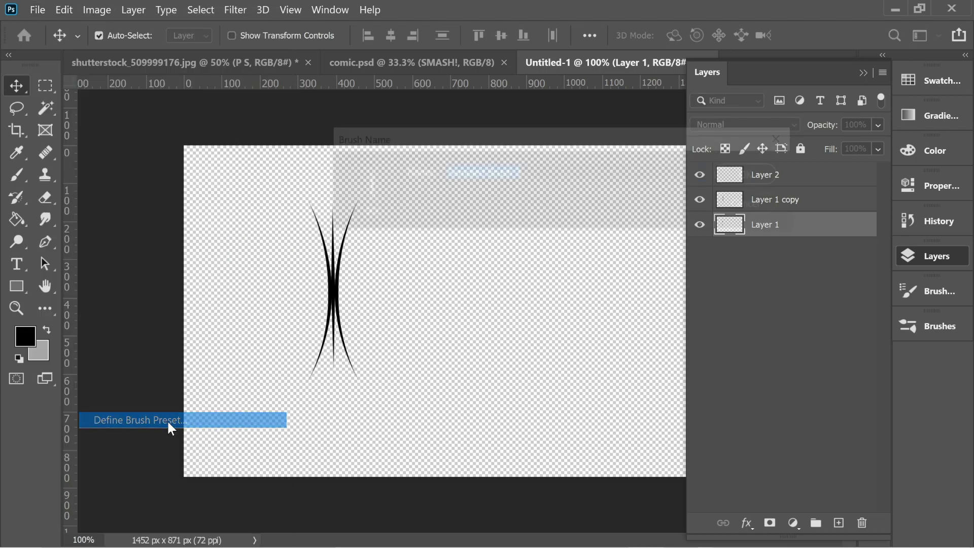
left_click(135, 420)
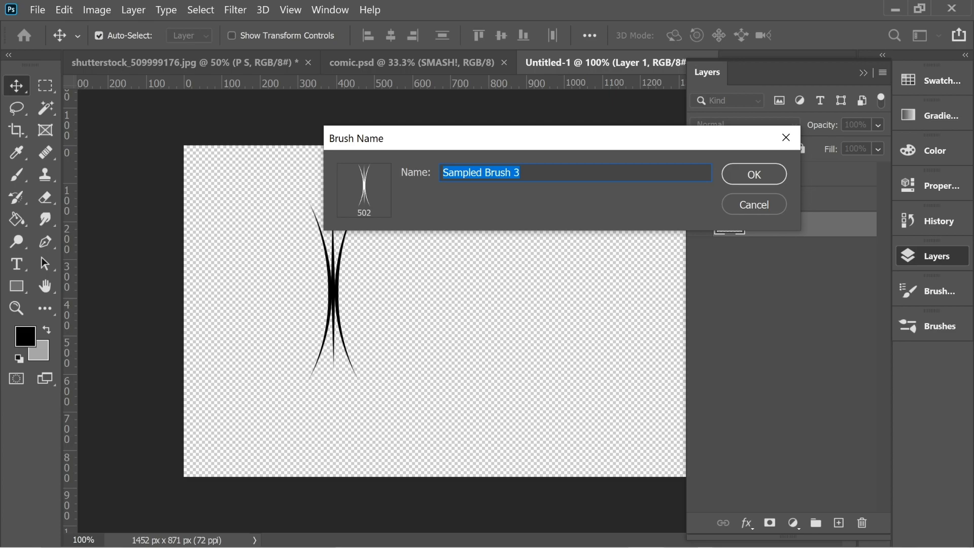
type("Grass")
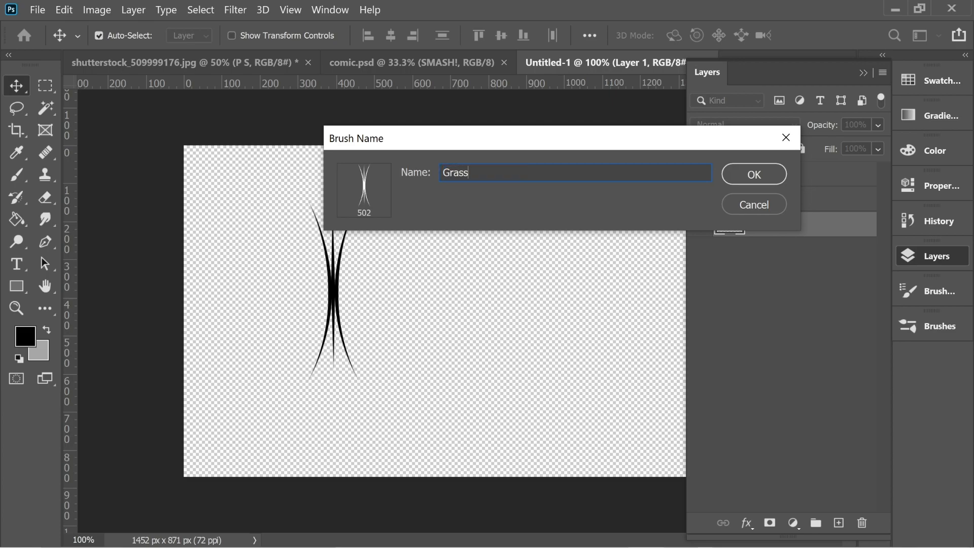
type("5")
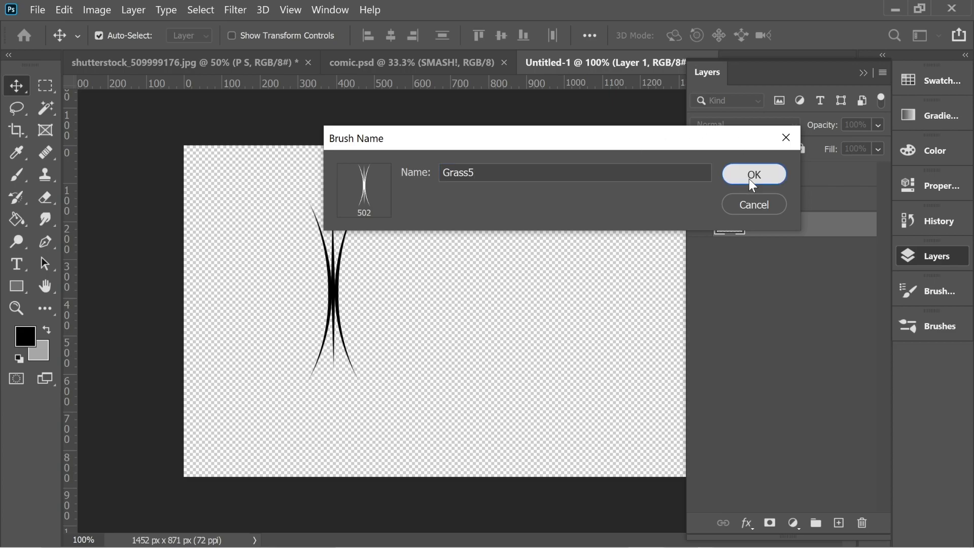
left_click(753, 173)
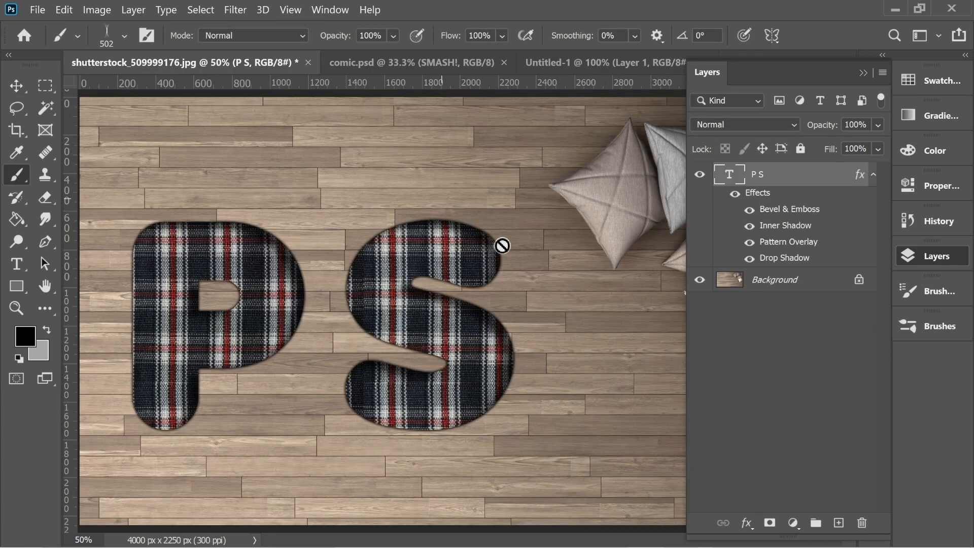
Show the Brushes panel and choose the Grass5 preset at 130 px.
left_click(330, 9)
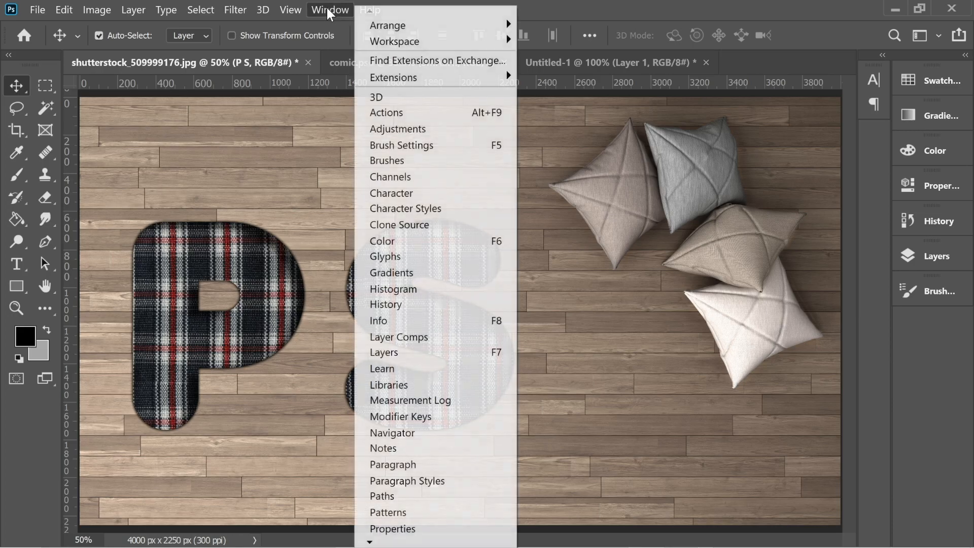
left_click(386, 161)
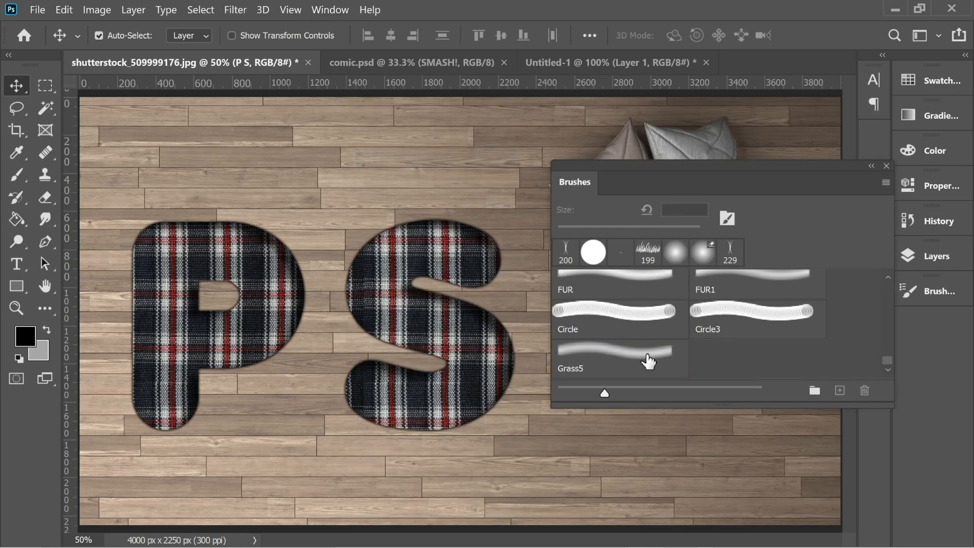
left_click(612, 358)
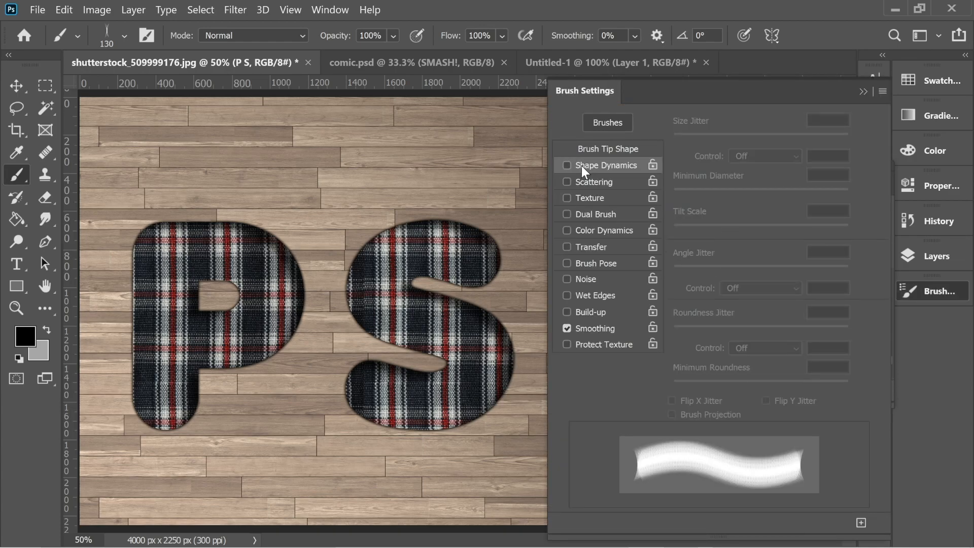
Set Grass5 to 100% size/angle jitter, 100% FG/BG and 30% brightness jitter, 0% purity, 1% spacing.
left_click(566, 164)
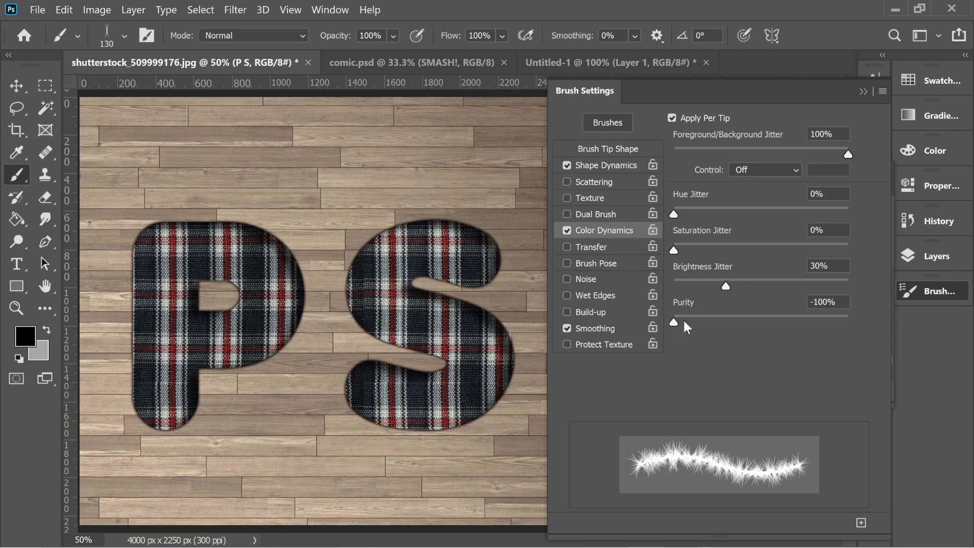
mouse_move(784, 322)
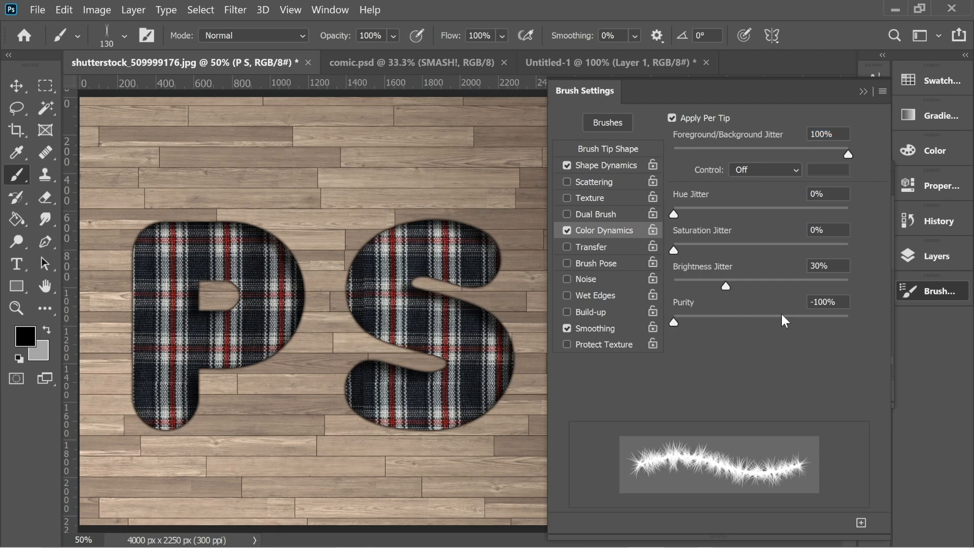
double_click(828, 301)
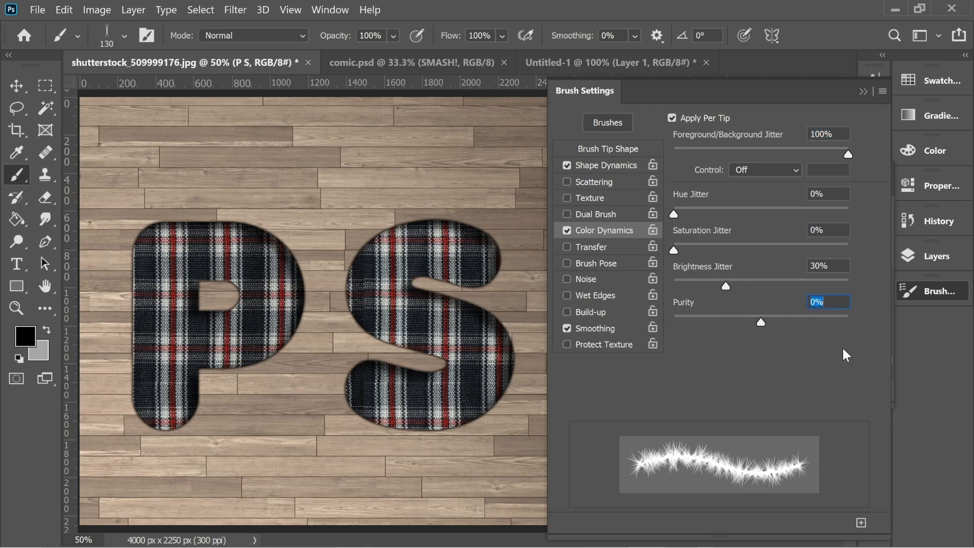
left_click(607, 165)
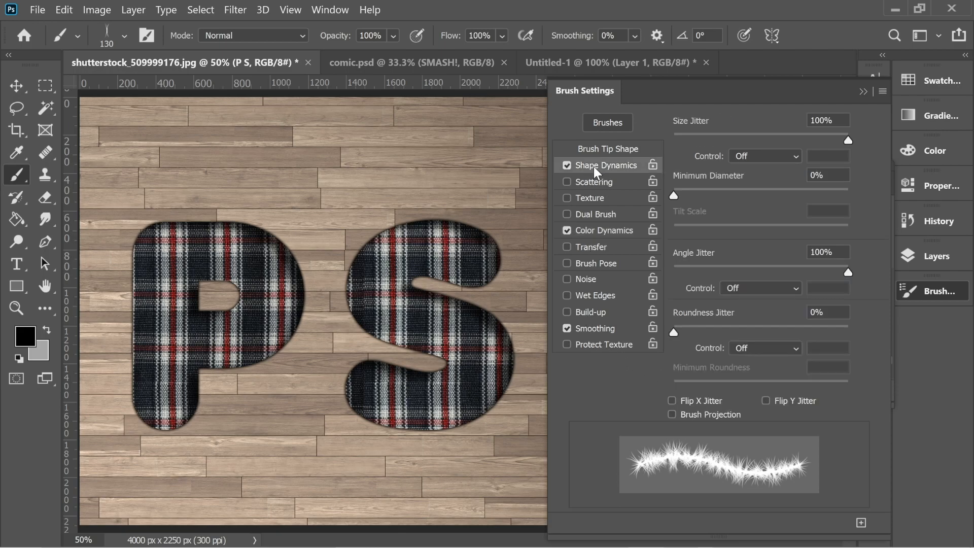
mouse_move(624, 154)
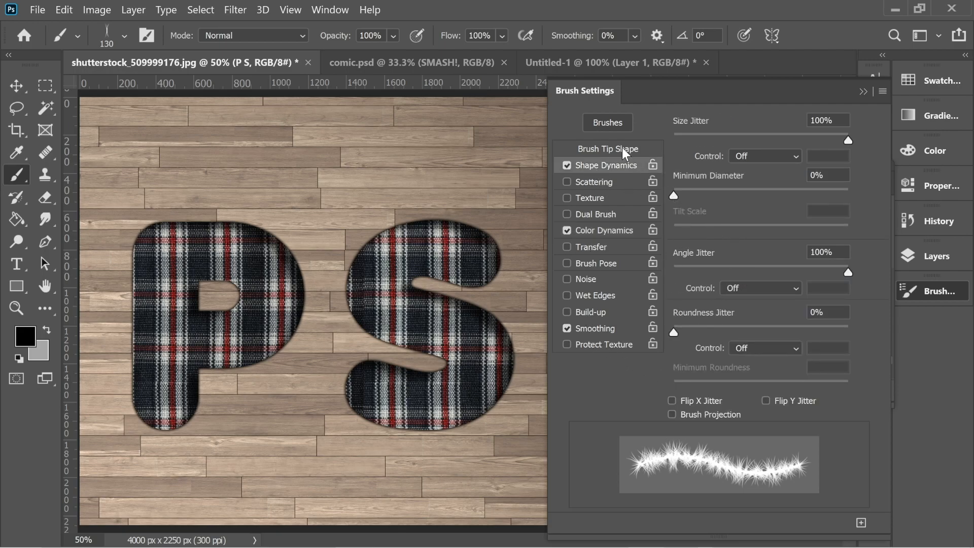
left_click(607, 148)
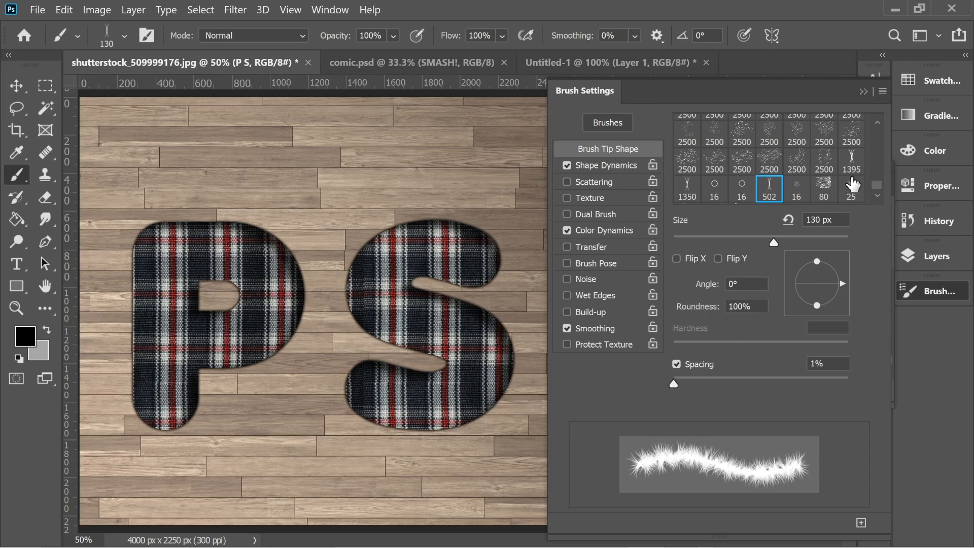
left_click(607, 123)
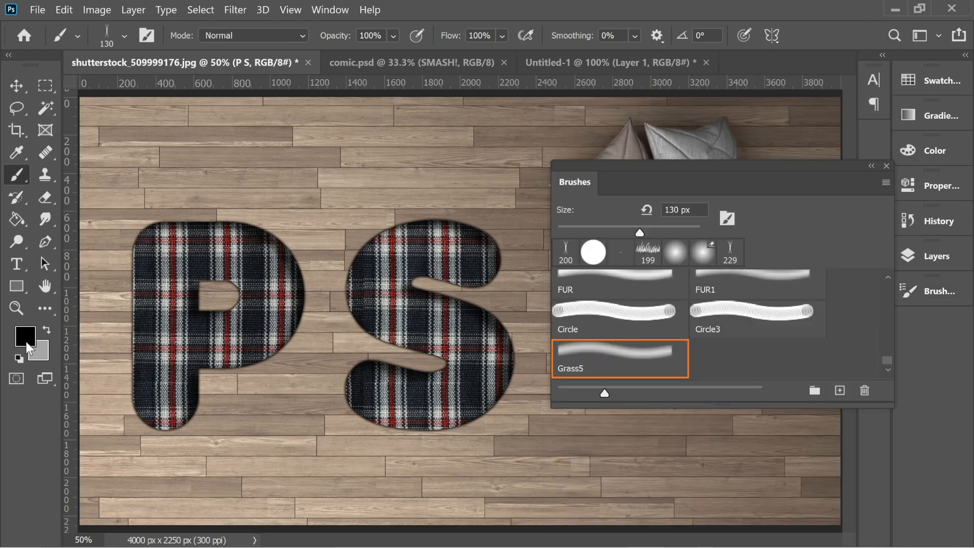
Set the foreground colour to white #ffffff, collapse the brush presets and show the layers.
left_click(25, 336)
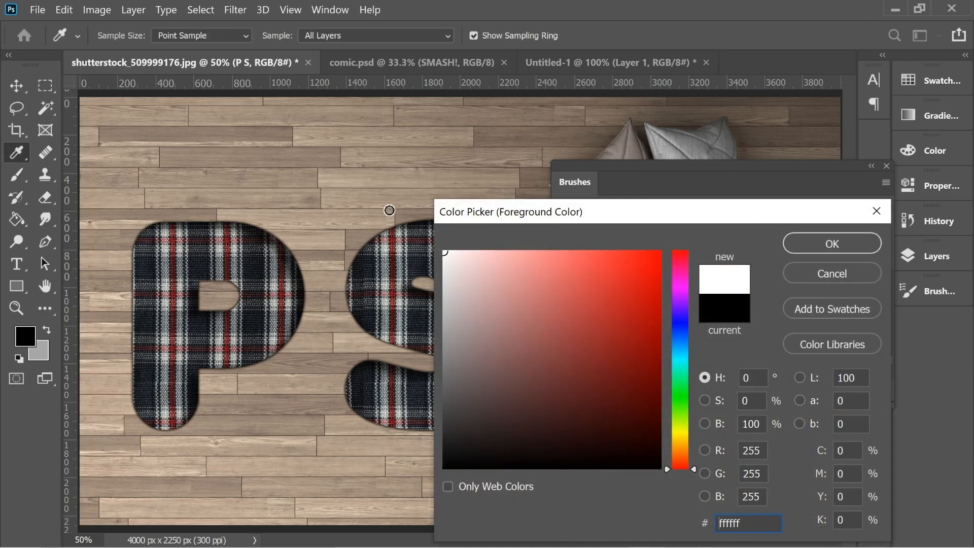
left_click(36, 350)
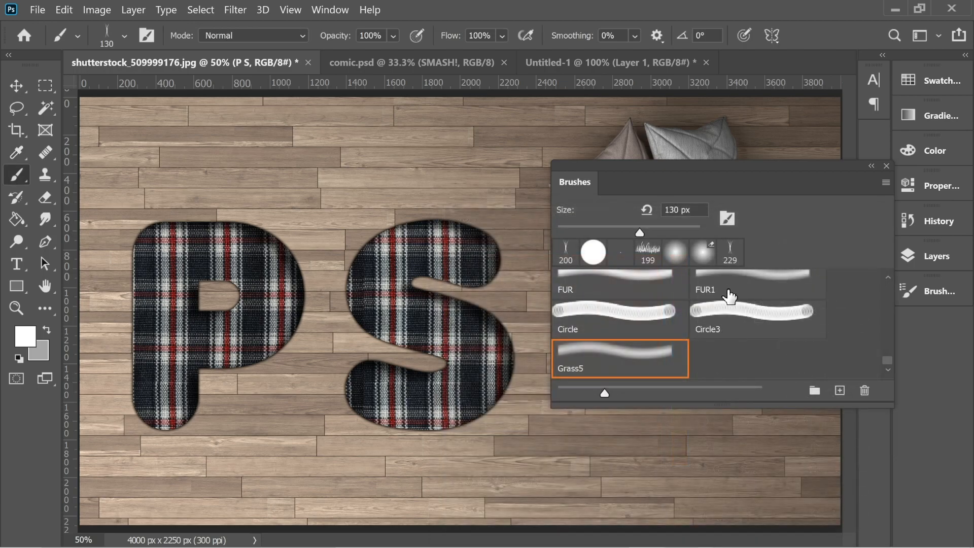
left_click(870, 166)
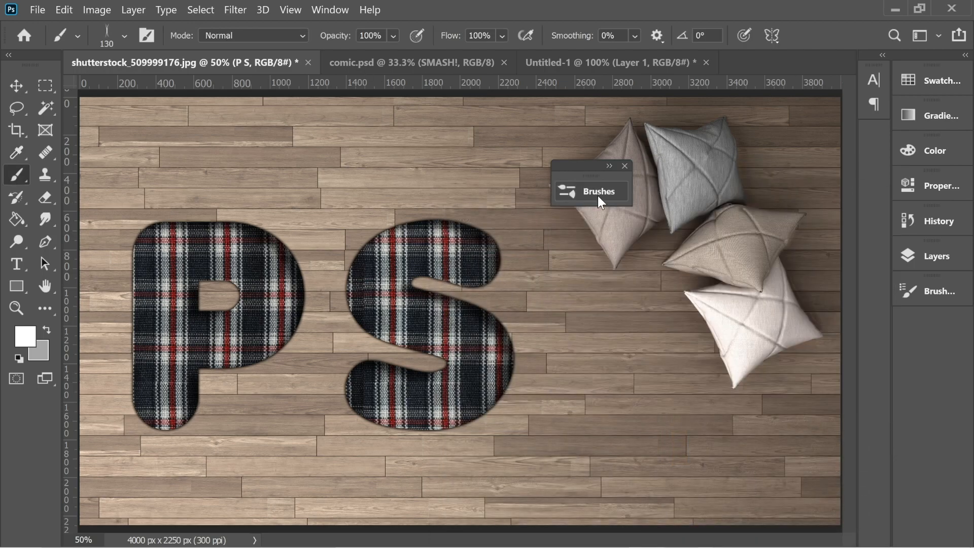
left_click(939, 256)
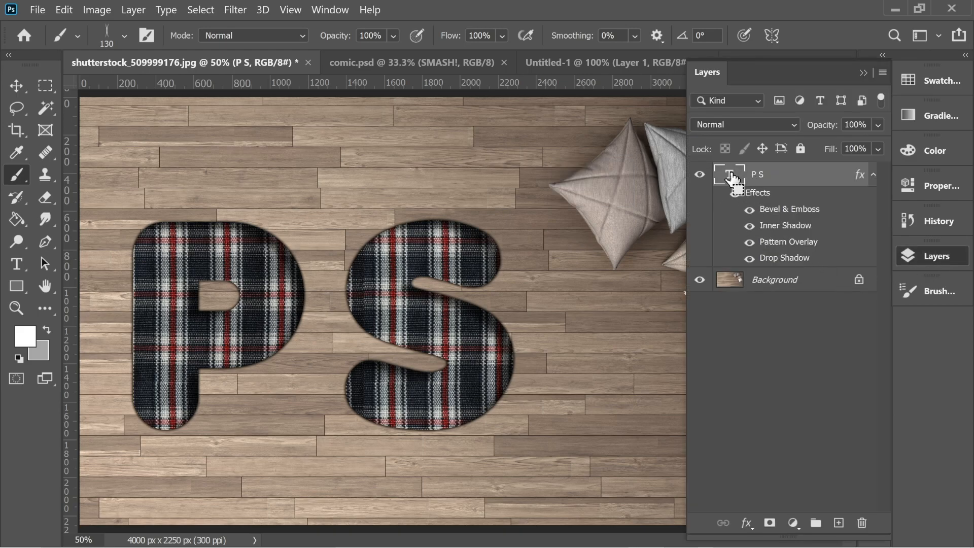
Load the PS letters as a selection, add an empty Layer 1, and convert the selection to a work path.
left_click(729, 173)
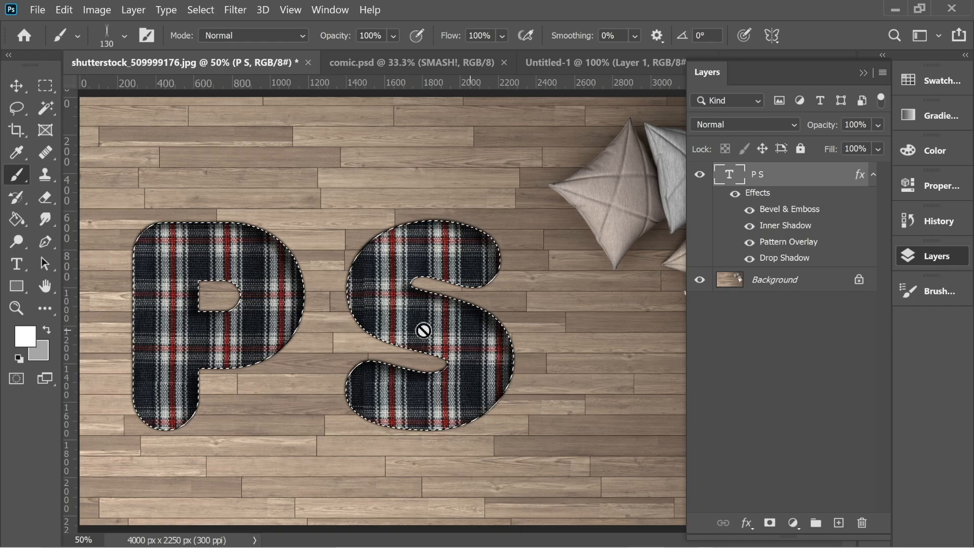
left_click(838, 522)
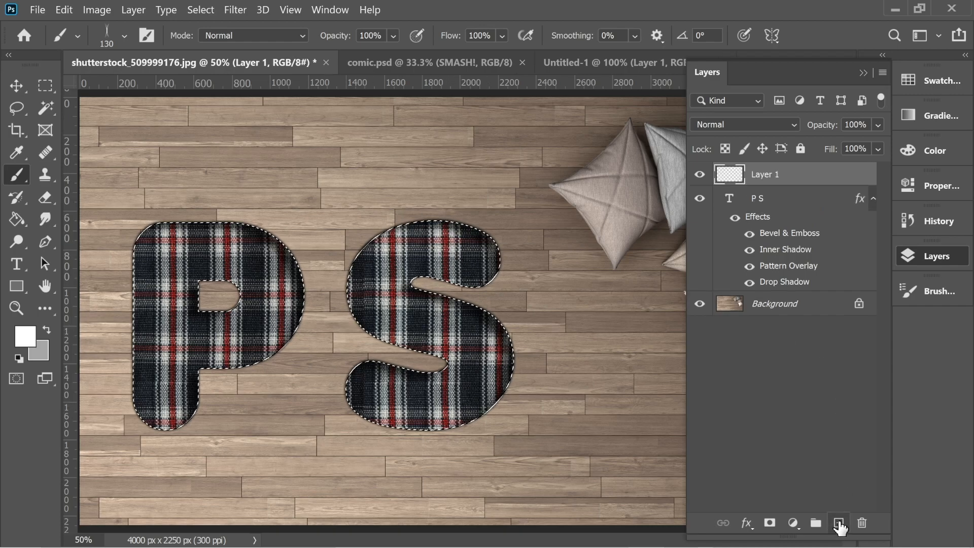
left_click(45, 85)
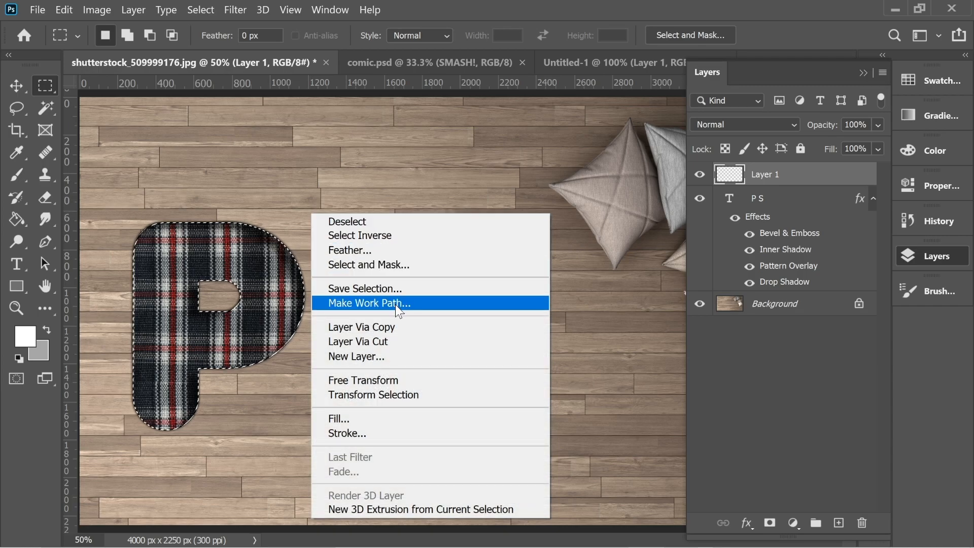
left_click(367, 303)
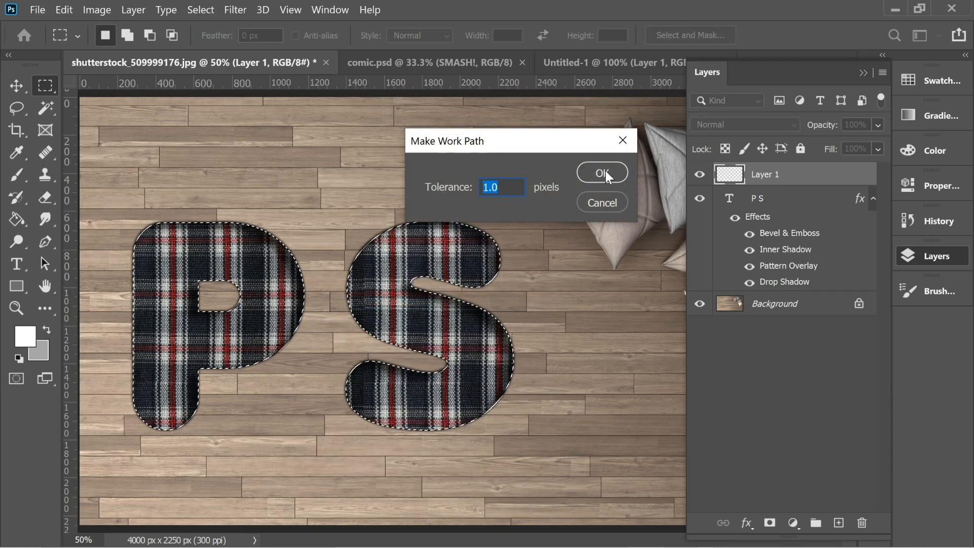
left_click(601, 172)
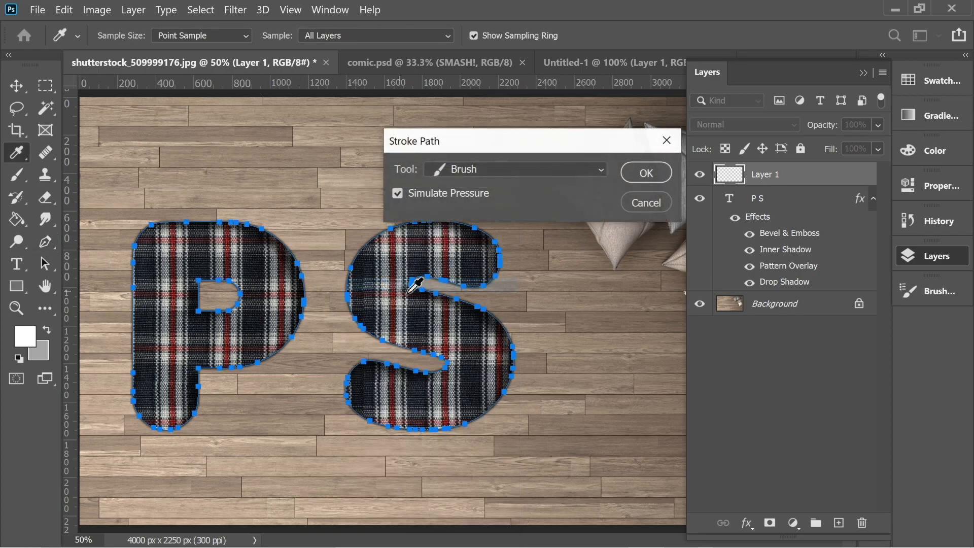
Stroke the letter path with white fur without pressure simulation, then discard that fur layer.
left_click(396, 193)
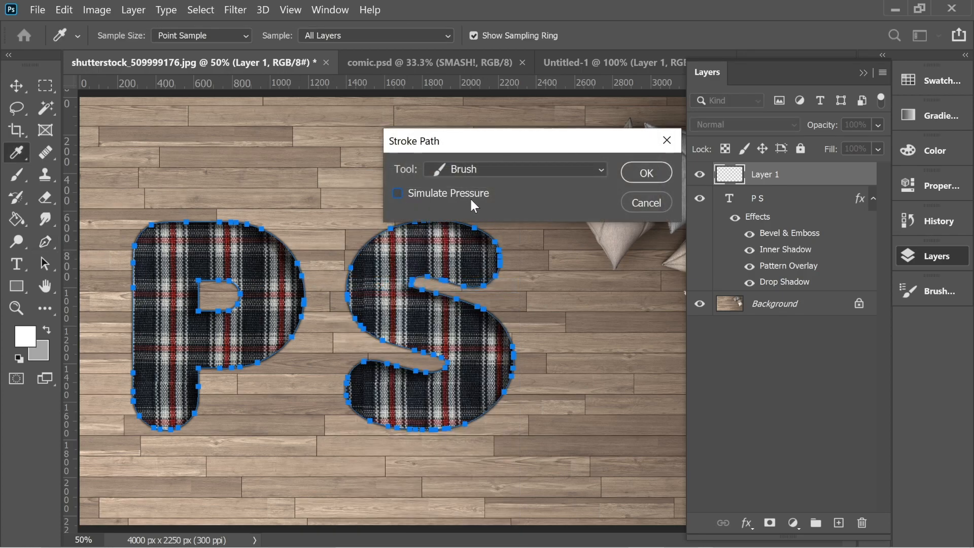
left_click(646, 172)
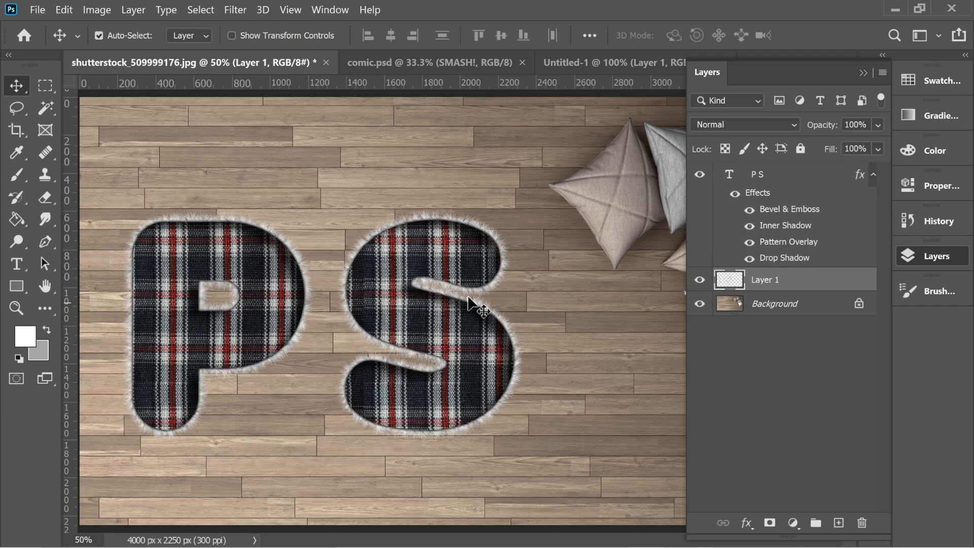
mouse_move(524, 284)
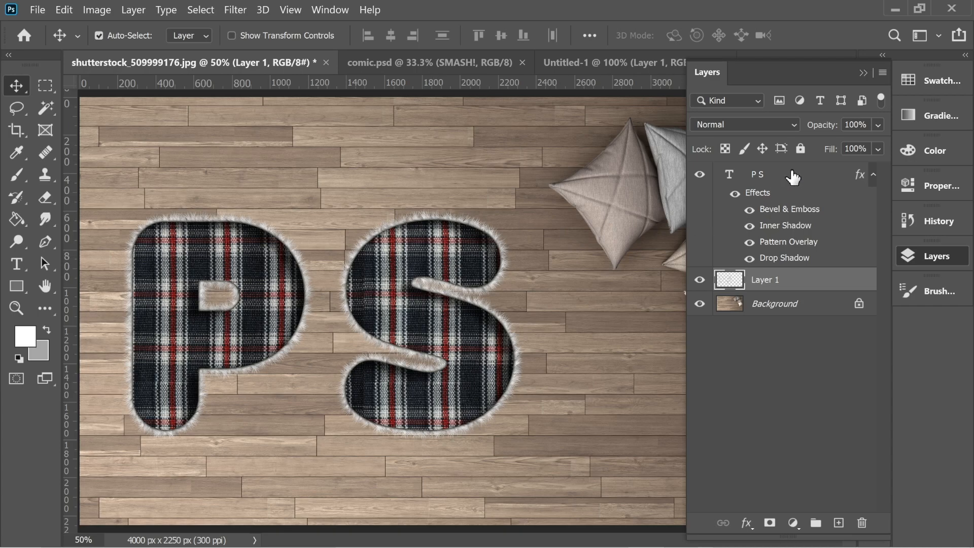
left_click(862, 523)
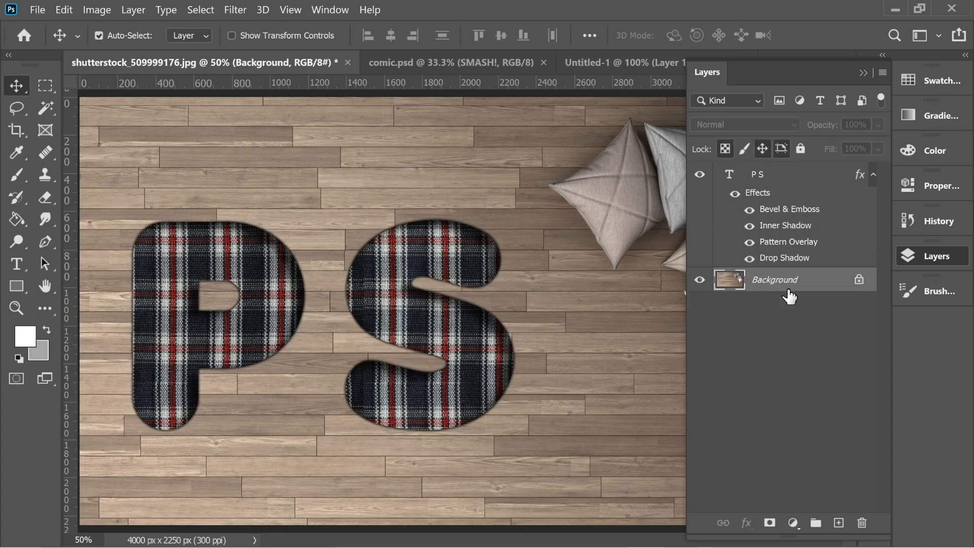
Set Grass5 to 183 px with shape and colour dynamics at 30% brightness jitter, then close the panels.
left_click(941, 291)
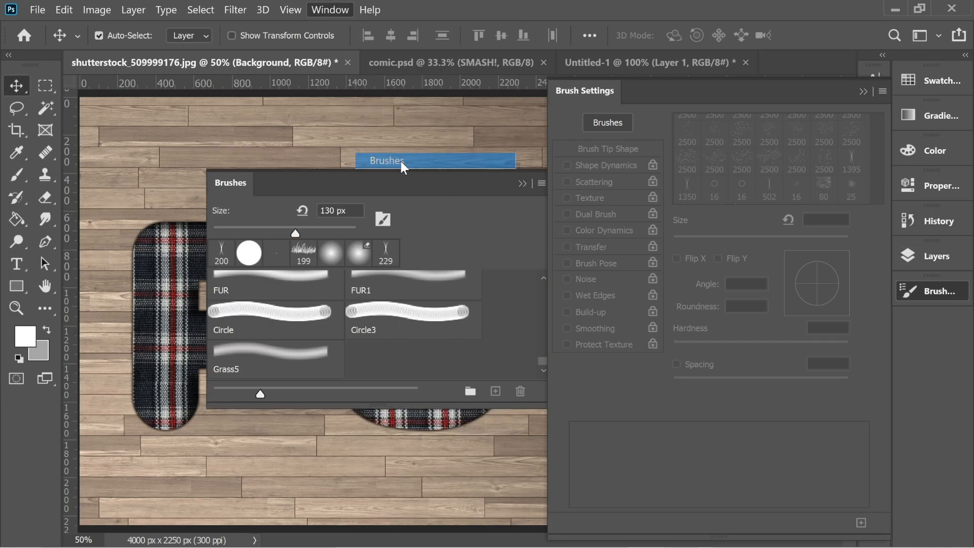
left_click(275, 360)
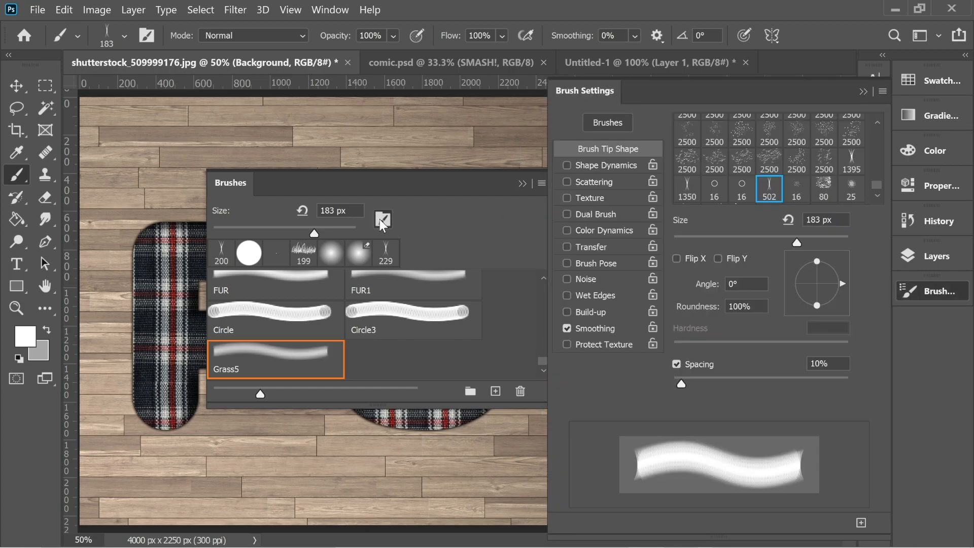
left_click(602, 164)
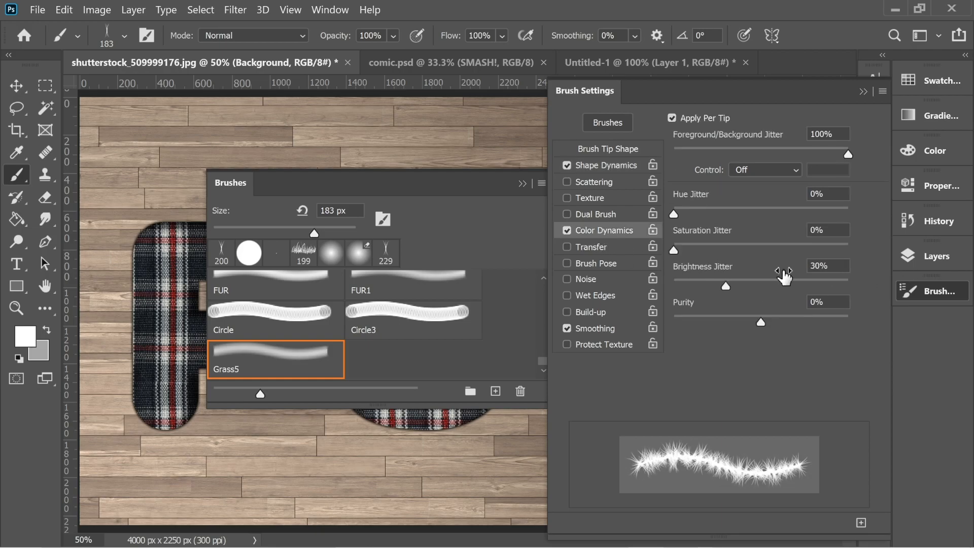
mouse_move(627, 167)
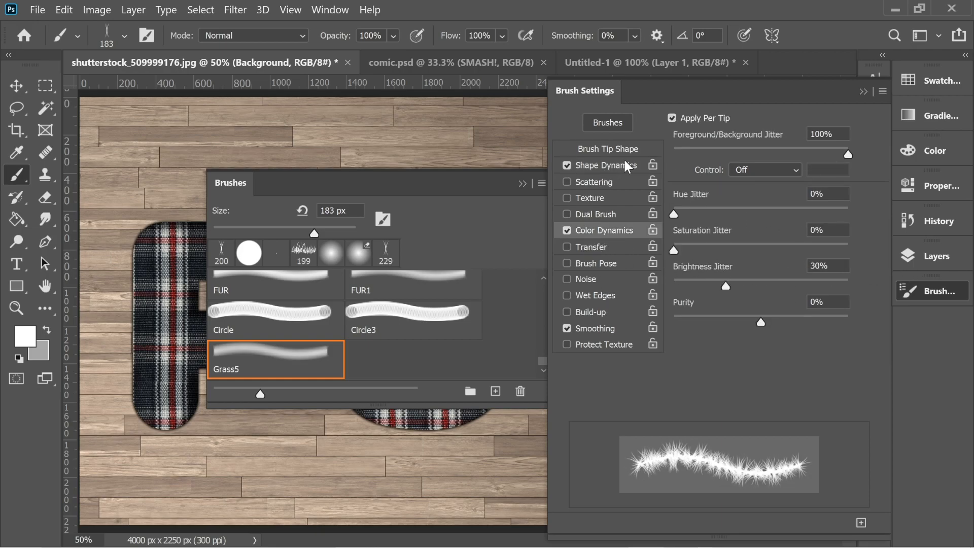
left_click(608, 149)
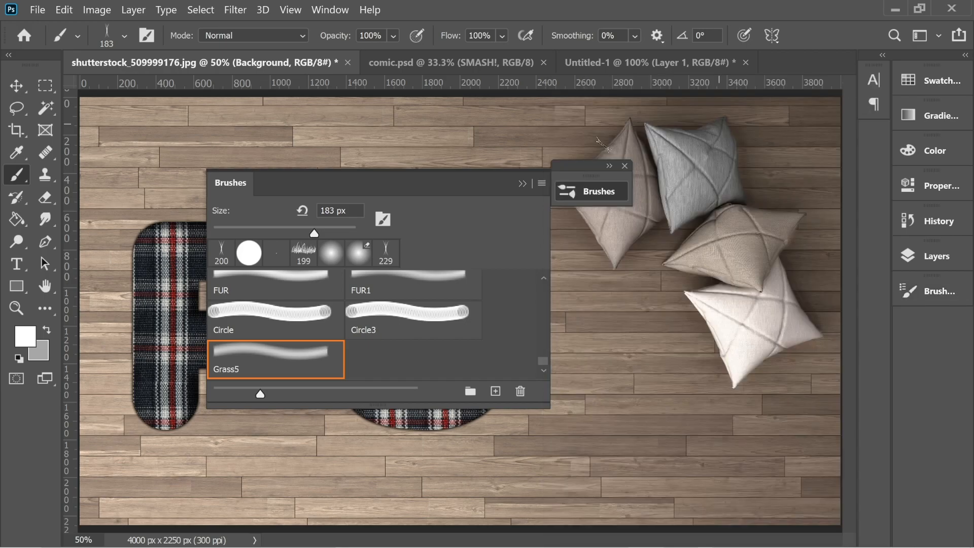
left_click(624, 166)
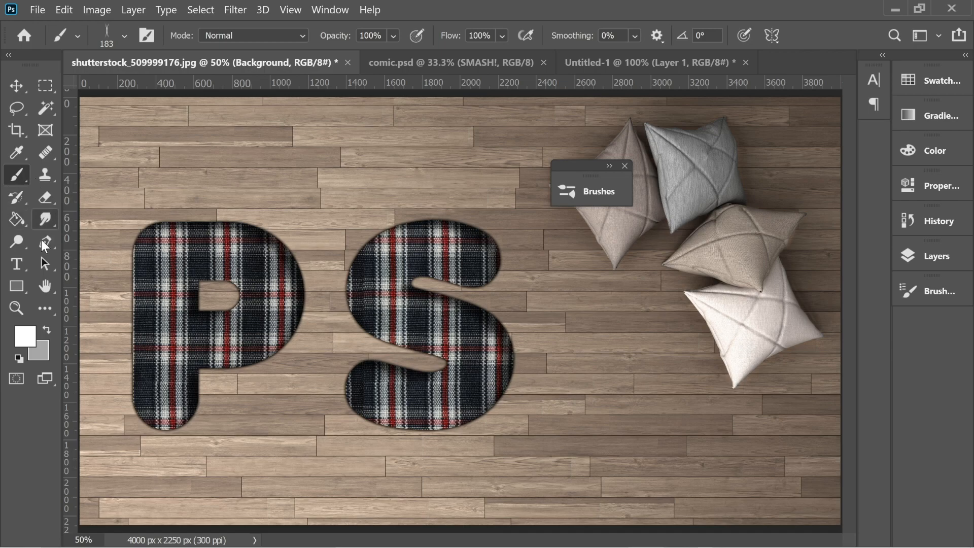
Load the PS letters as a selection, convert it to a work path on new Layer 1, and hide the path.
left_click(937, 255)
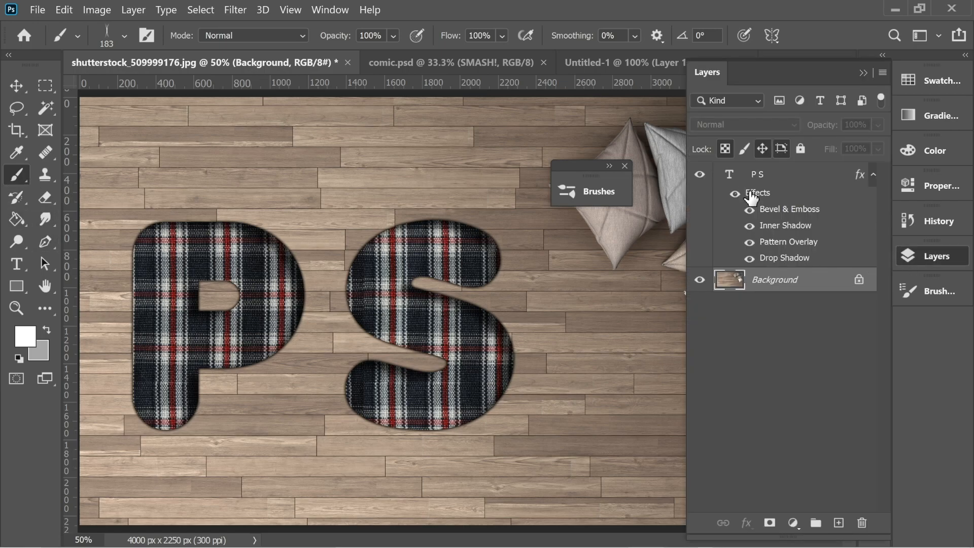
left_click(729, 174)
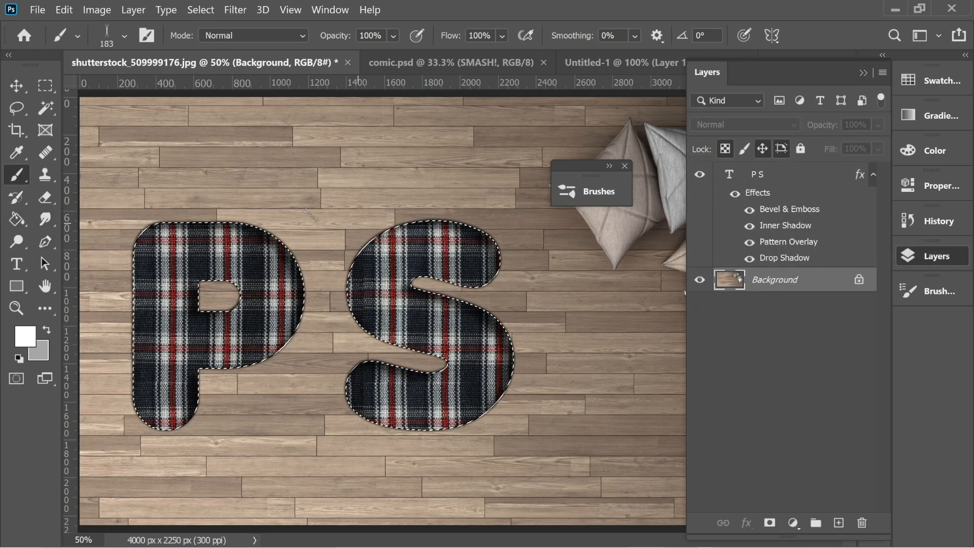
left_click(837, 523)
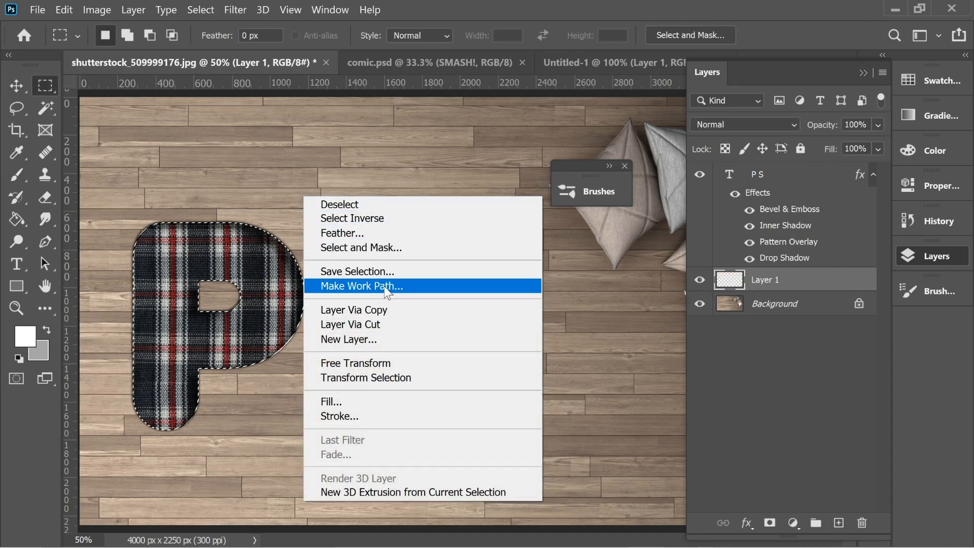
left_click(362, 286)
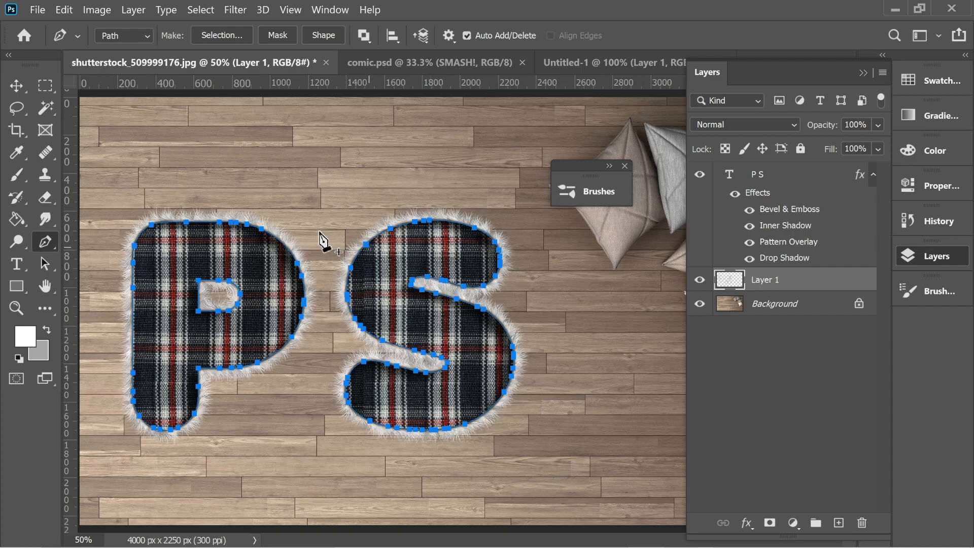
left_click(16, 85)
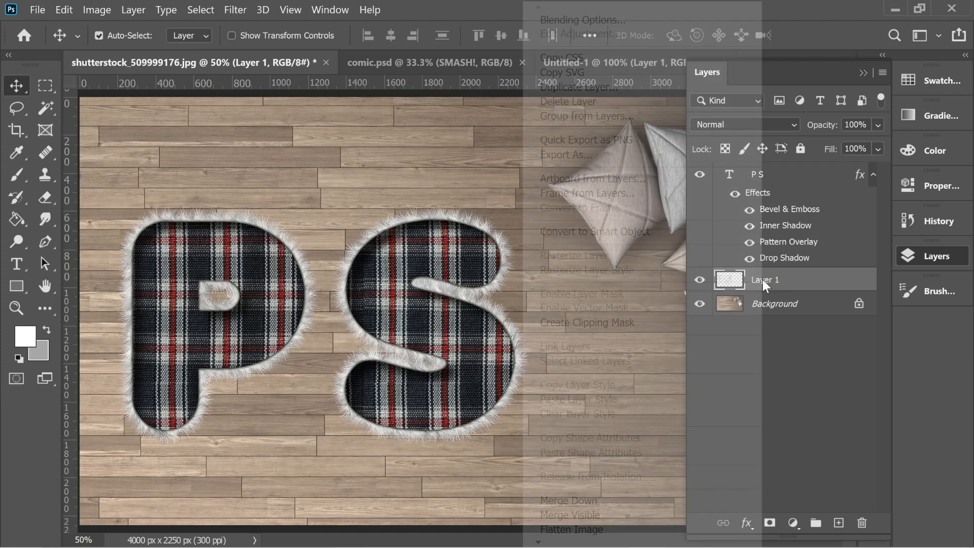
Add a Multiply drop shadow at 60% opacity, distance 8, size 21 to the fur layer.
left_click(577, 21)
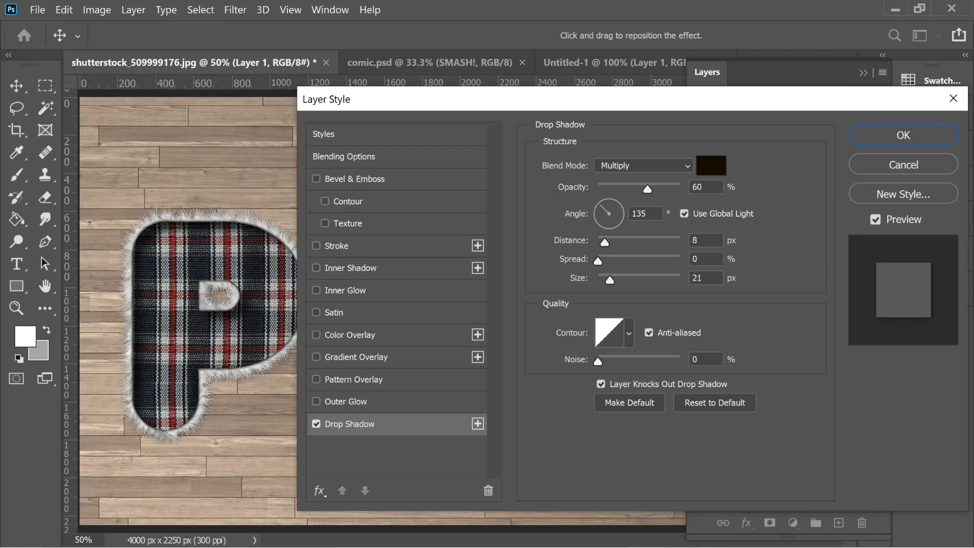
mouse_move(608, 294)
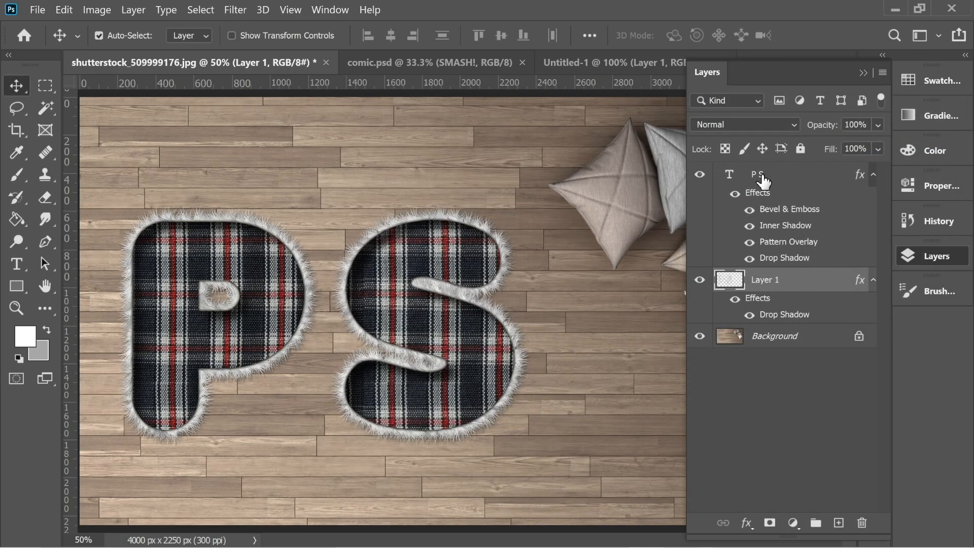
Reopen the PS letters' drop shadow settings to set 100% opacity, distance 0, spread 16, size 16.
left_click(764, 173)
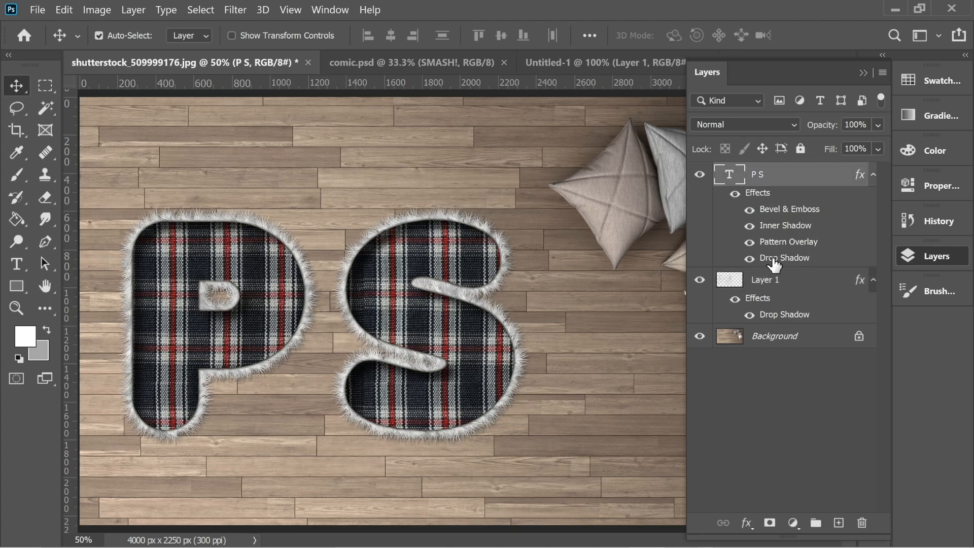
double_click(784, 257)
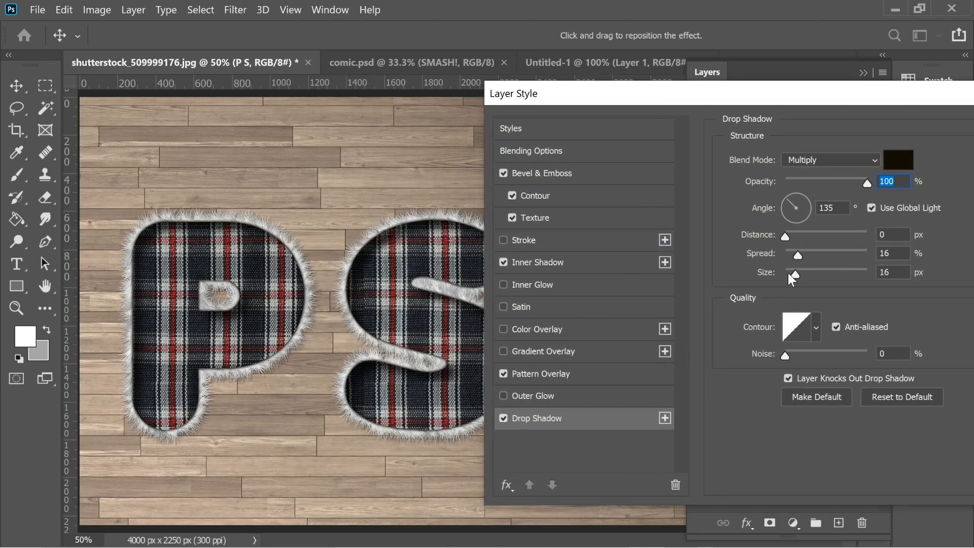